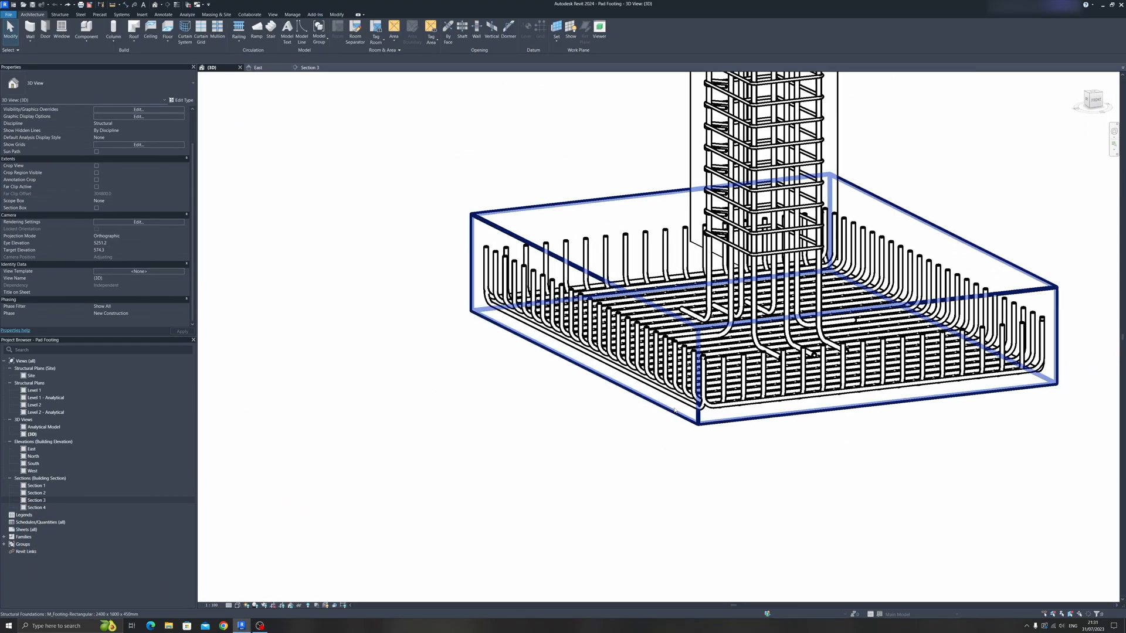
Step: Switch the one-direction bottom bar set to the U-shaped M_17 shape and reselect it
{"action": "left_click", "coordinate": [600, 330]}
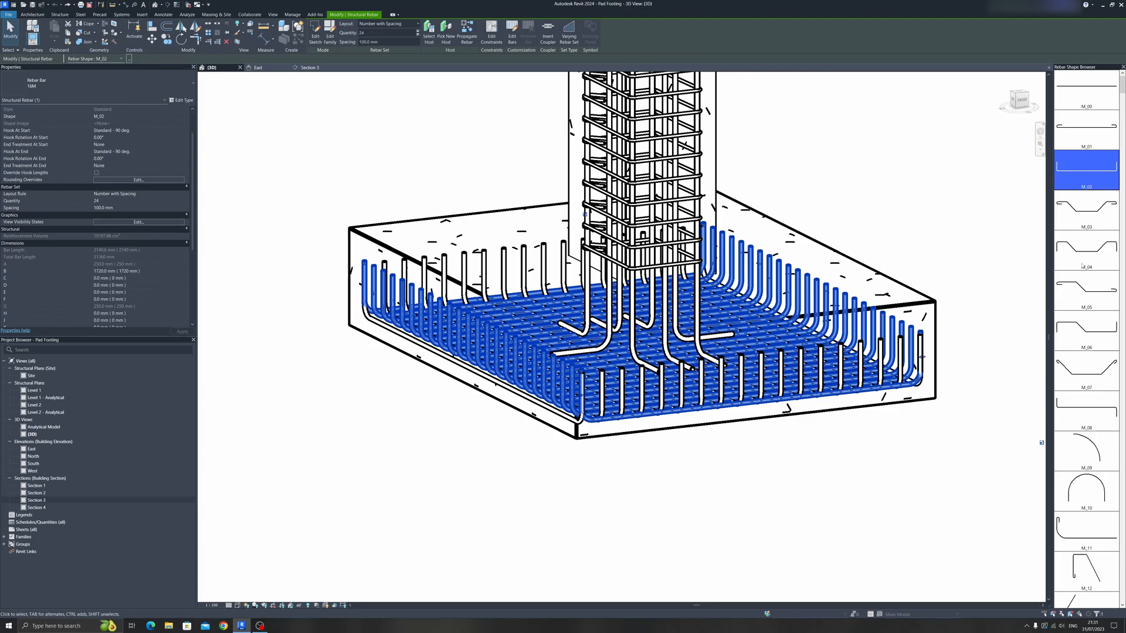
{"action": "mouse_move", "coordinate": [1087, 370]}
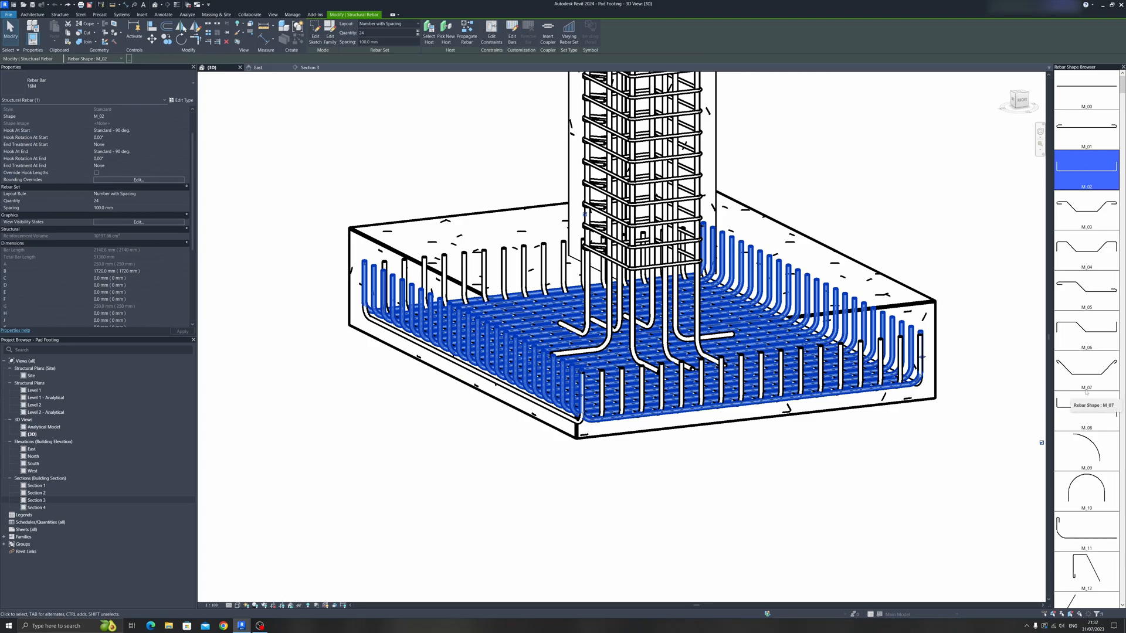
{"action": "mouse_move", "coordinate": [1086, 166]}
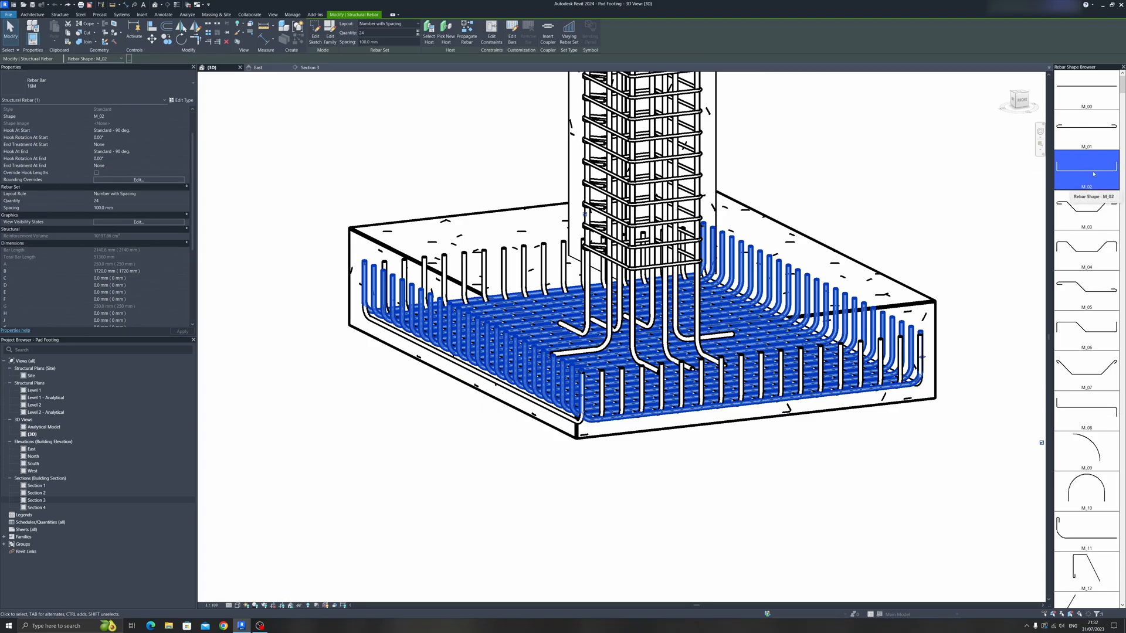
{"action": "scroll", "scroll_direction": "down", "scroll_amount": 3}
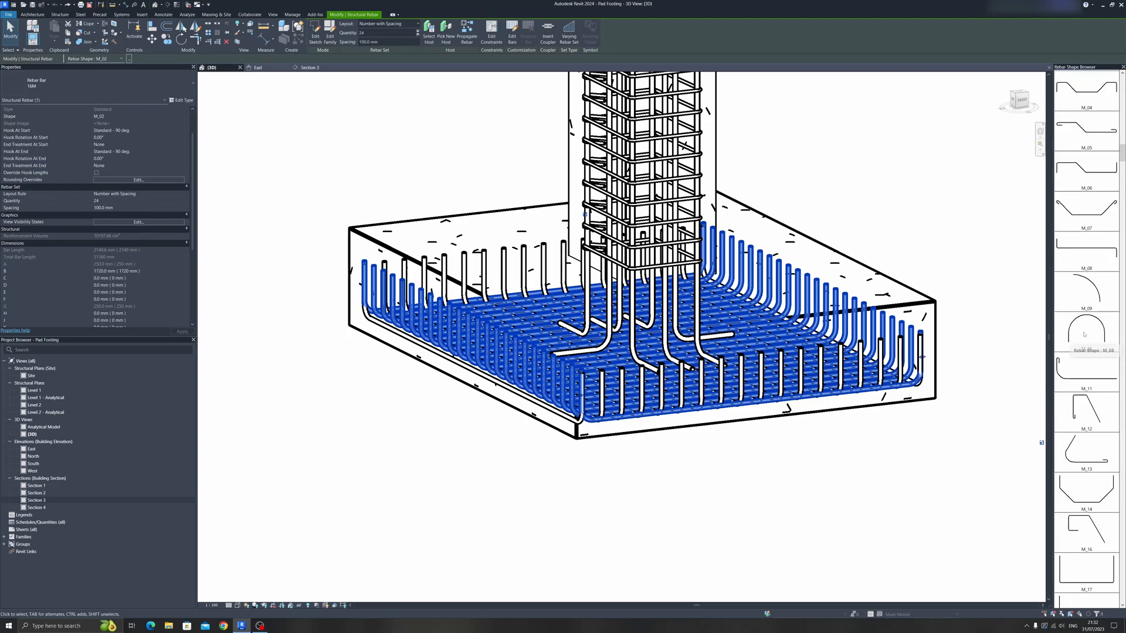
{"action": "left_click", "coordinate": [1087, 413]}
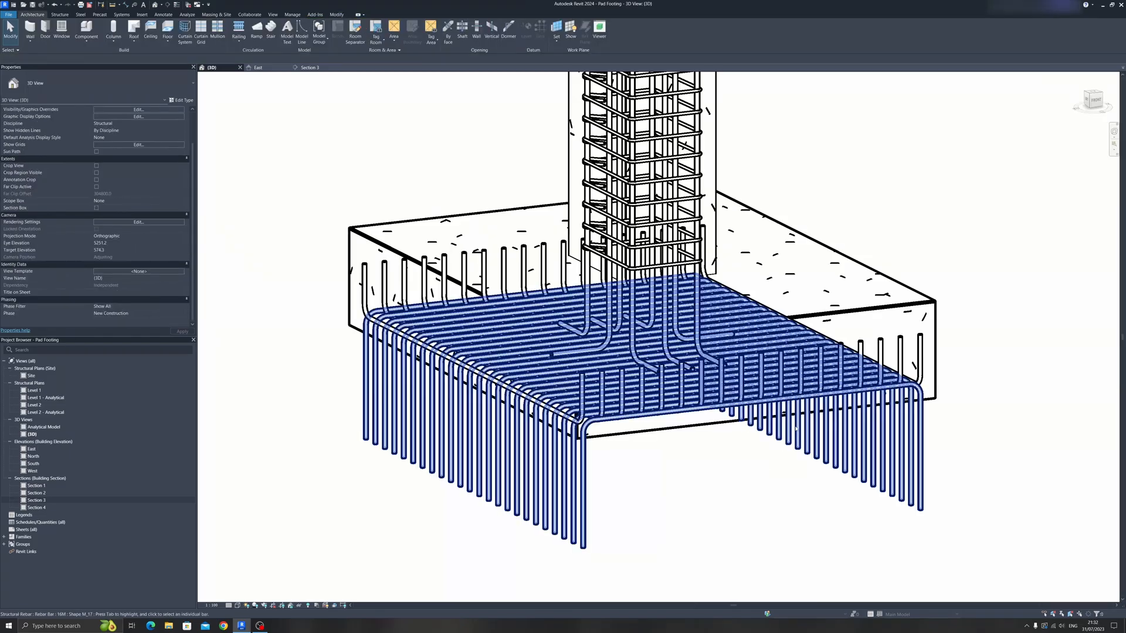
{"action": "left_click", "coordinate": [575, 331]}
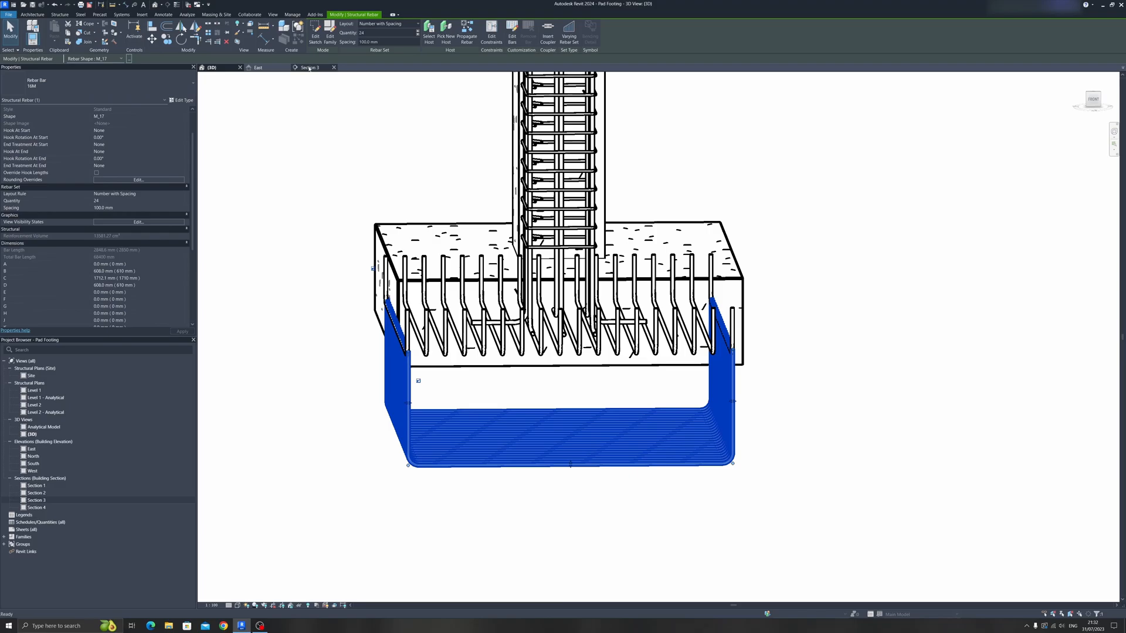
Step: Inspect the M_17 bars in Section 3, then clear the rebar selection
{"action": "left_click", "coordinate": [311, 66]}
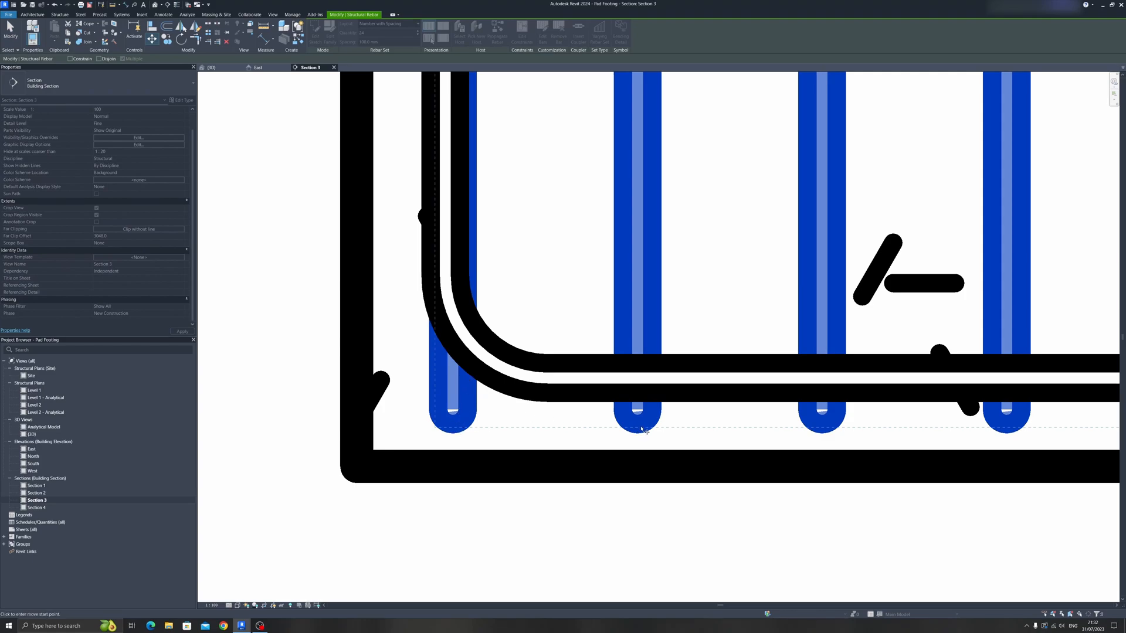
{"action": "left_click", "coordinate": [637, 397]}
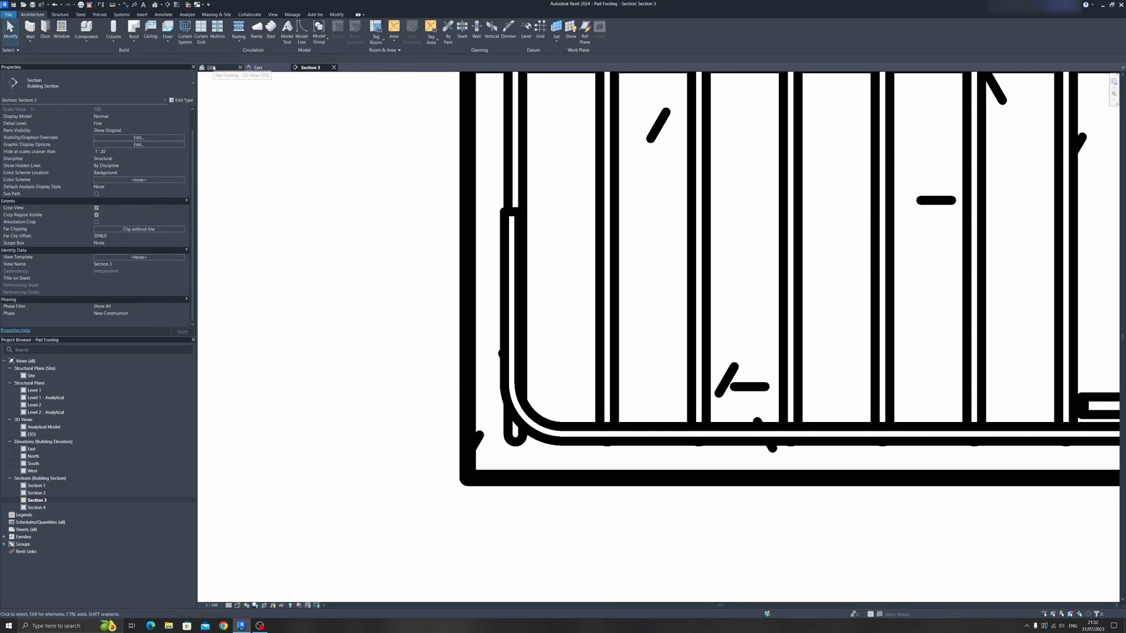
Step: Select the crossing M_02 bottom bar set of 18 bars at 100 mm
{"action": "left_click", "coordinate": [212, 67]}
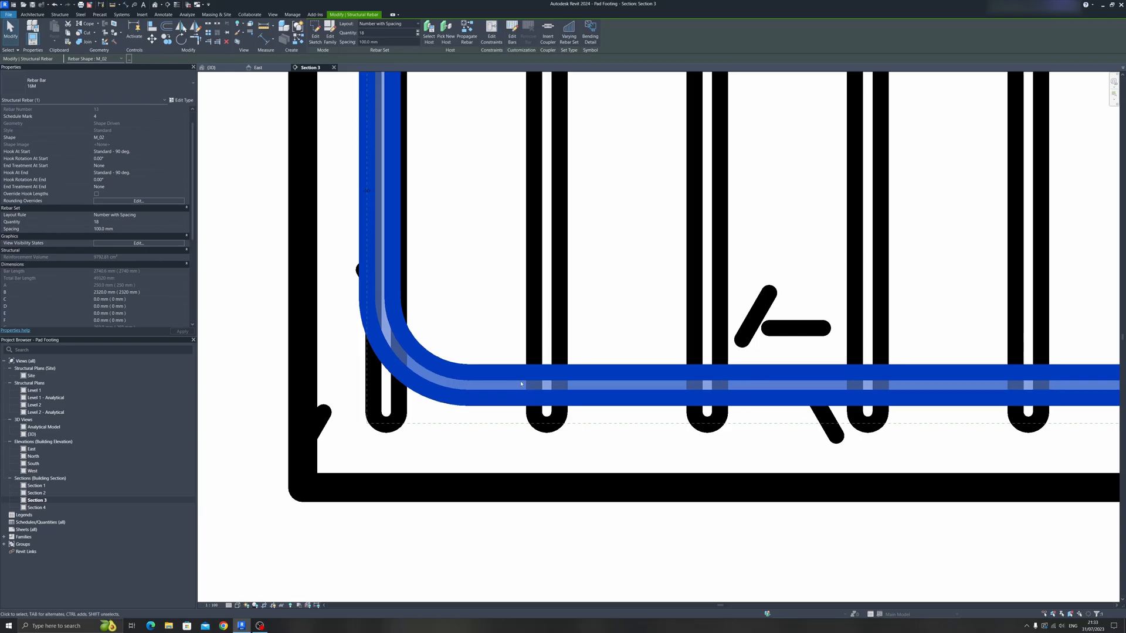
{"action": "mouse_move", "coordinate": [236, 159]}
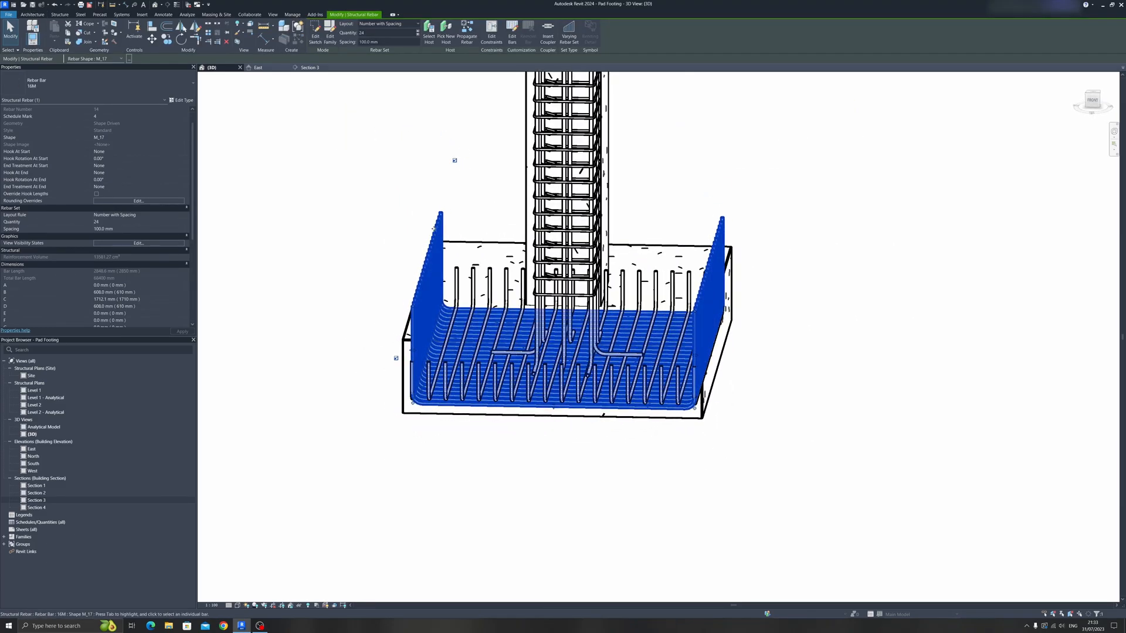
Step: Scroll the Properties palette to reach the bar set's hook settings
{"action": "scroll", "scroll_direction": "up", "scroll_amount": 3}
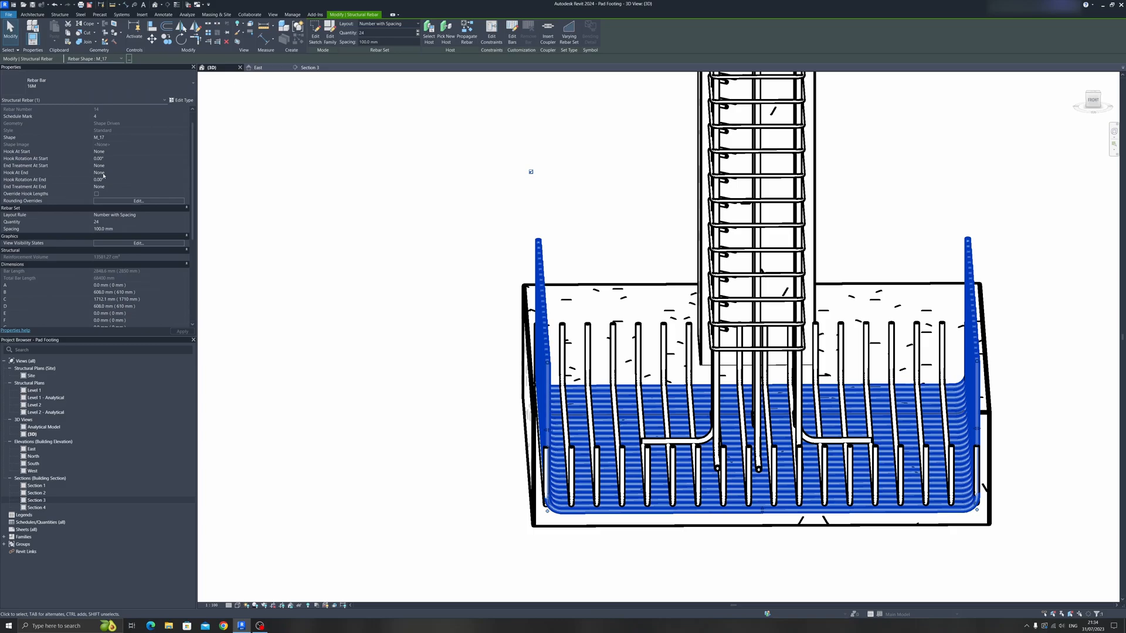
{"action": "mouse_move", "coordinate": [179, 156]}
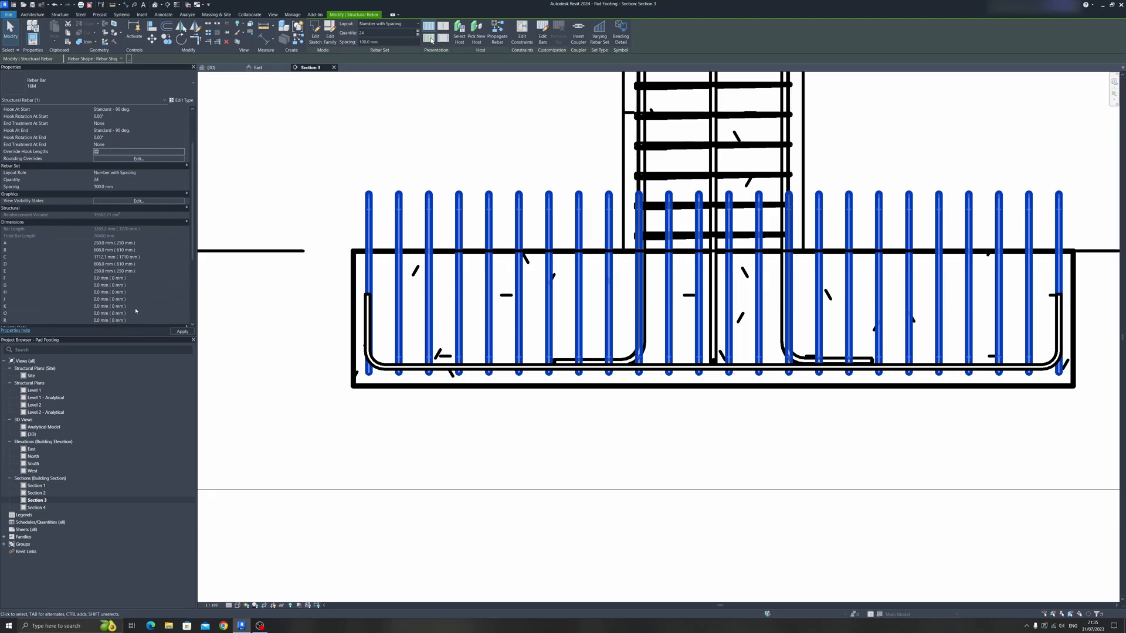
Step: Set the U-shaped bars' legs B and D to 300 mm
{"action": "left_click", "coordinate": [104, 250]}
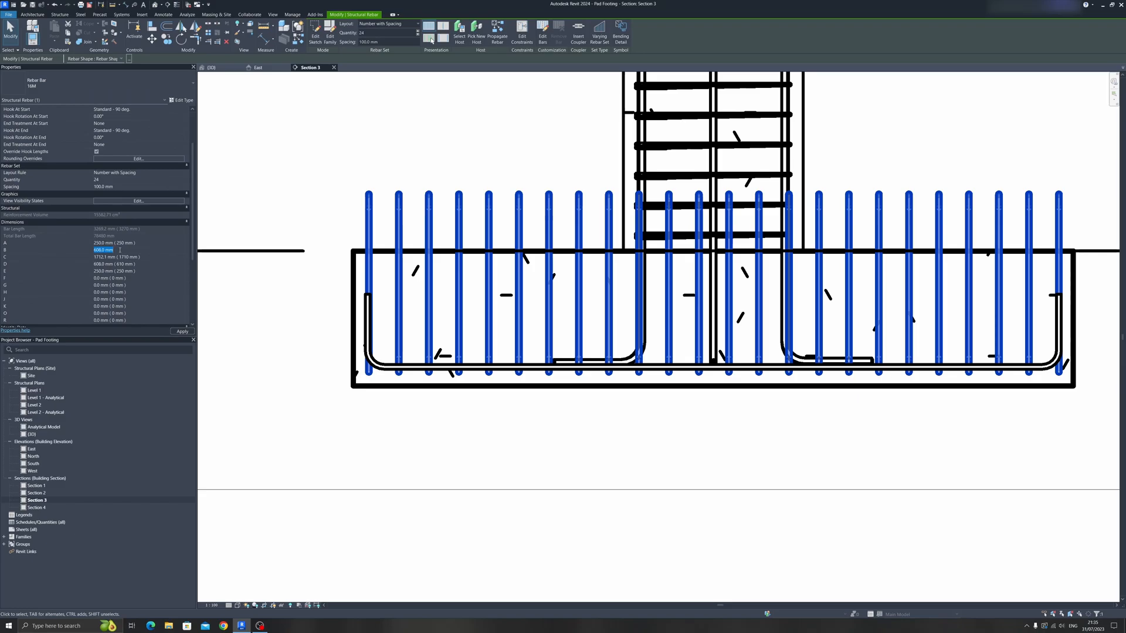
{"action": "type", "text": "300"}
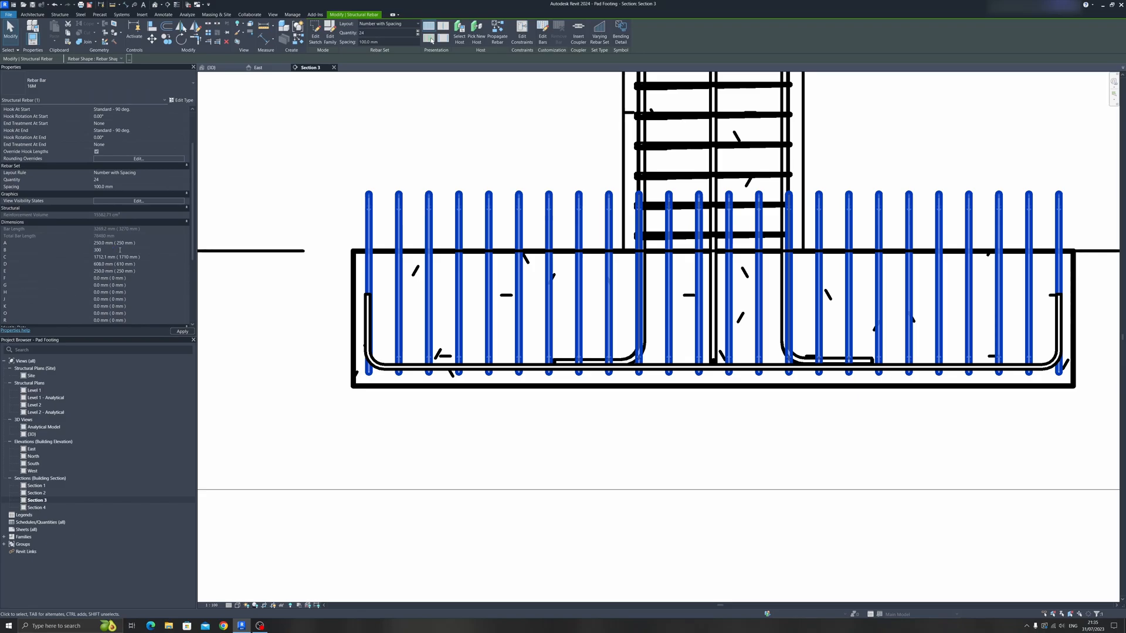
{"action": "type", "text": "300"}
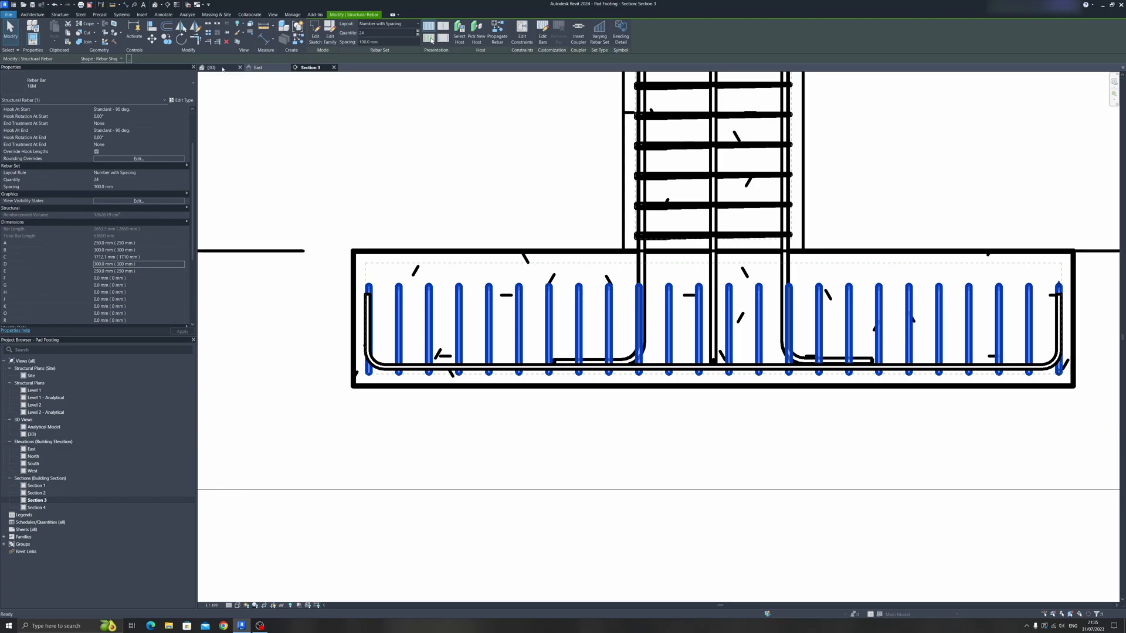
Step: Lengthen the bar legs to D 350 mm and B 375 mm, and apply
{"action": "left_click", "coordinate": [211, 68]}
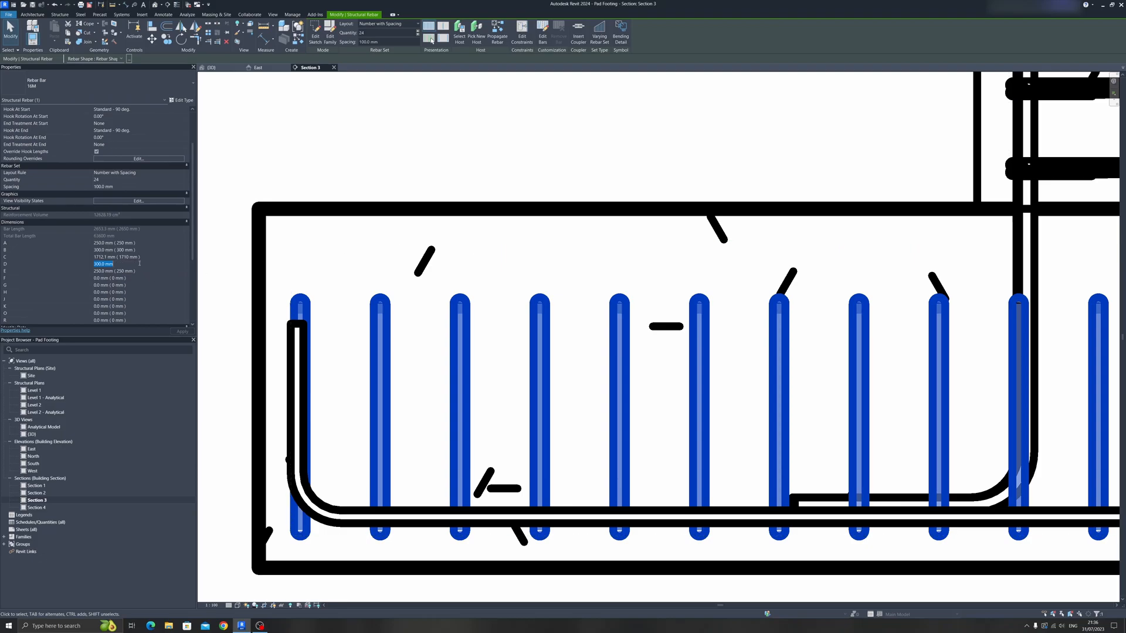
{"action": "type", "text": "350 mm )"}
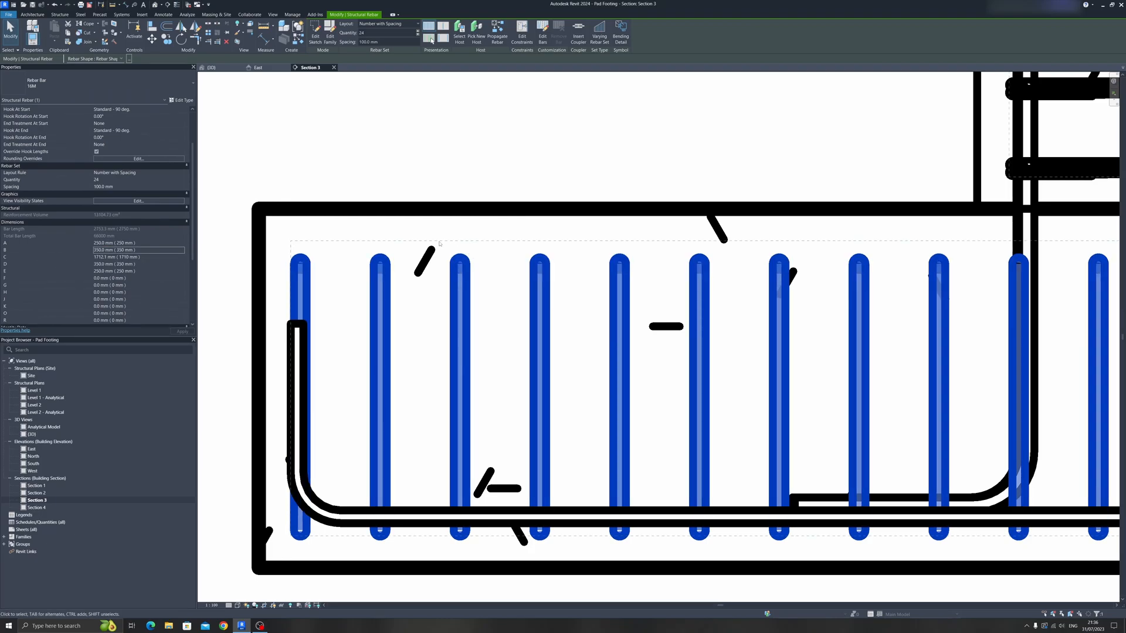
{"action": "left_click", "coordinate": [137, 250]}
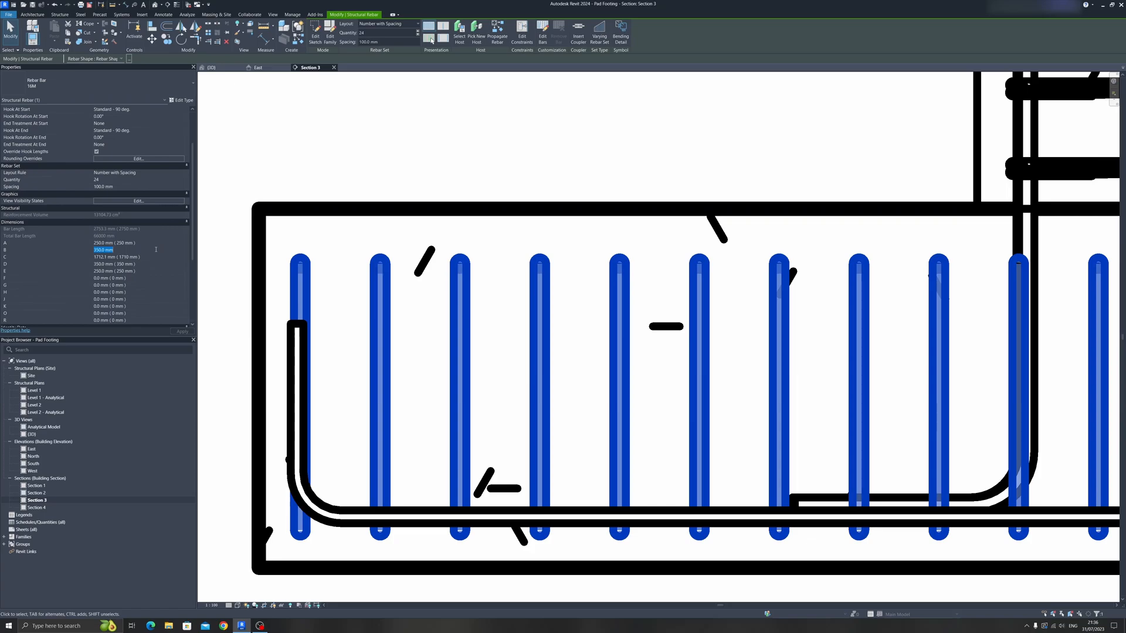
{"action": "type", "text": "3750"}
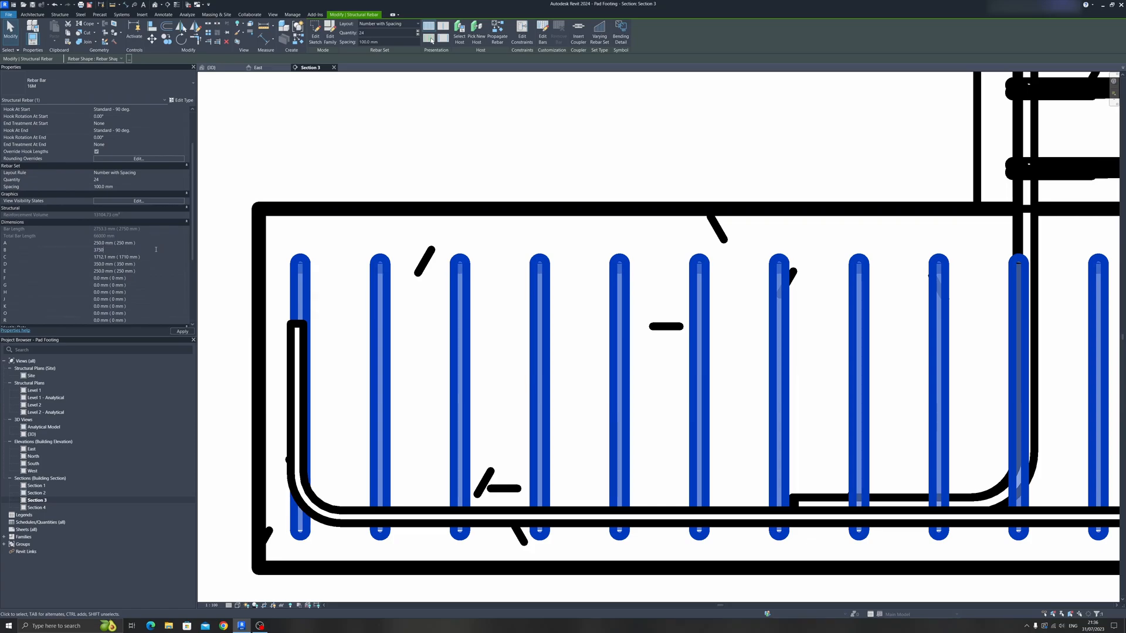
{"action": "left_click", "coordinate": [108, 263]}
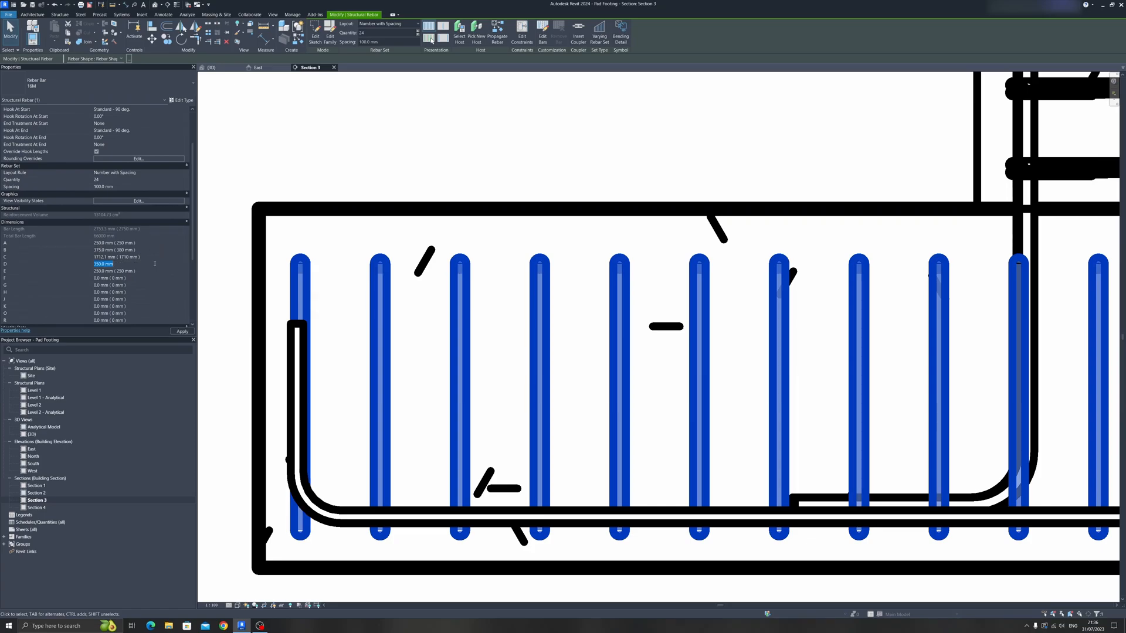
{"action": "left_click", "coordinate": [182, 331]}
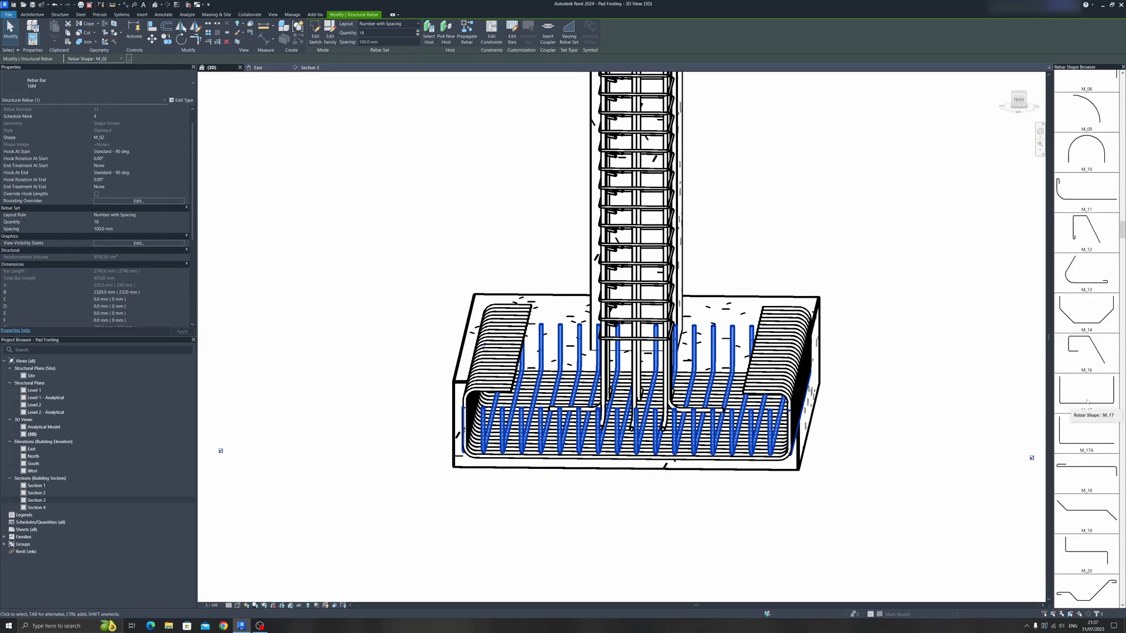
Step: Make the second bottom set M_17 with standard 90° hooks at both ends and 360 mm leg D
{"action": "left_click", "coordinate": [1087, 388]}
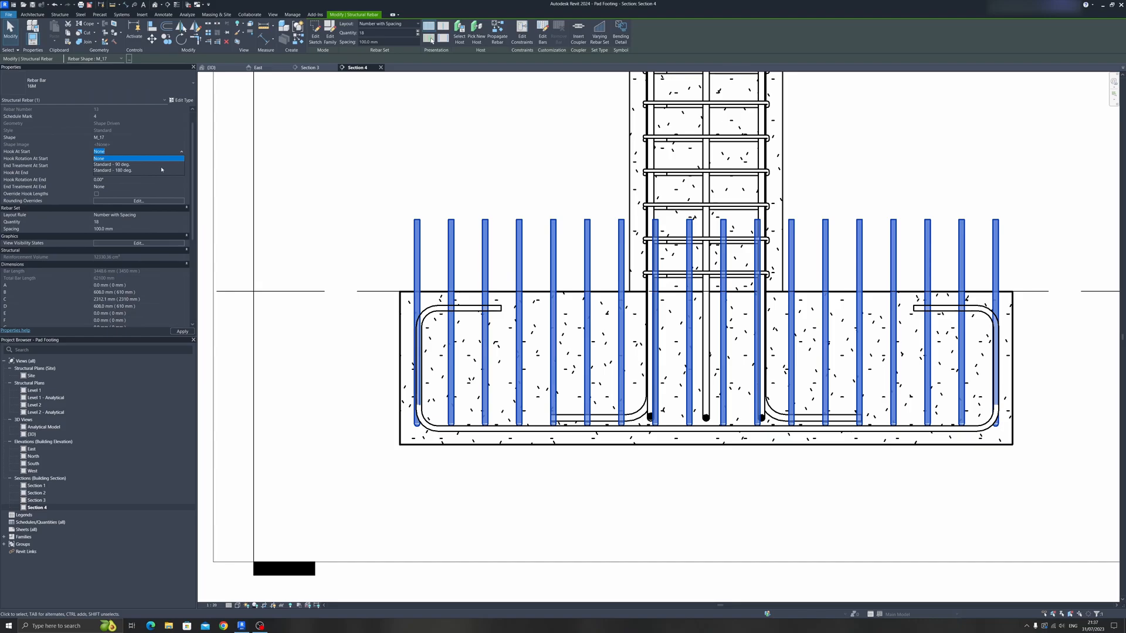
{"action": "left_click", "coordinate": [111, 164]}
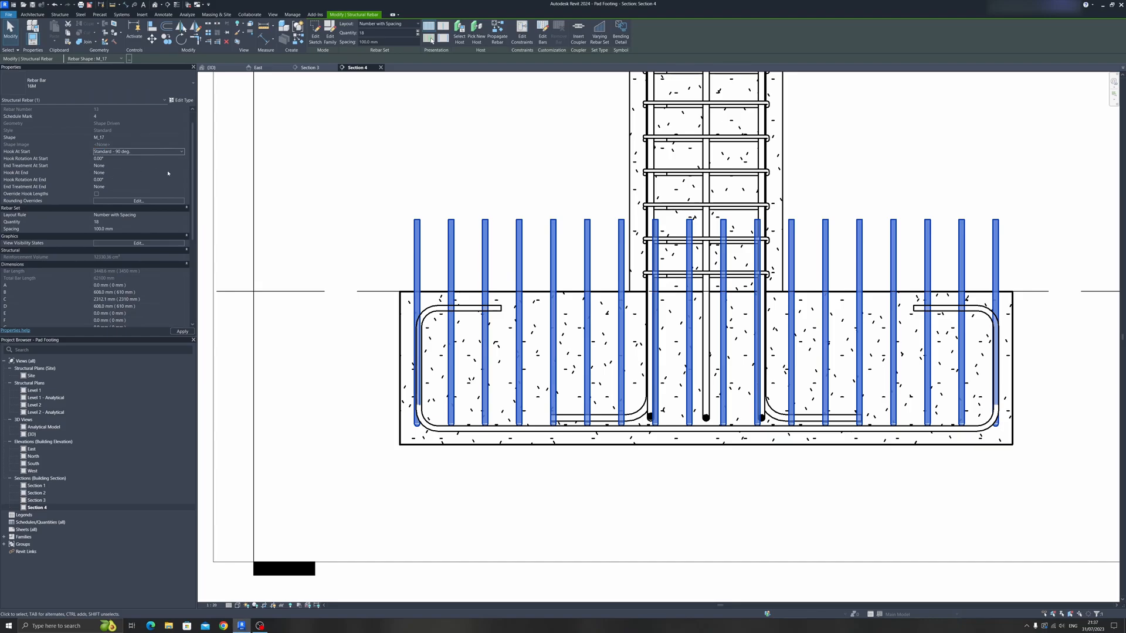
{"action": "left_click", "coordinate": [137, 172]}
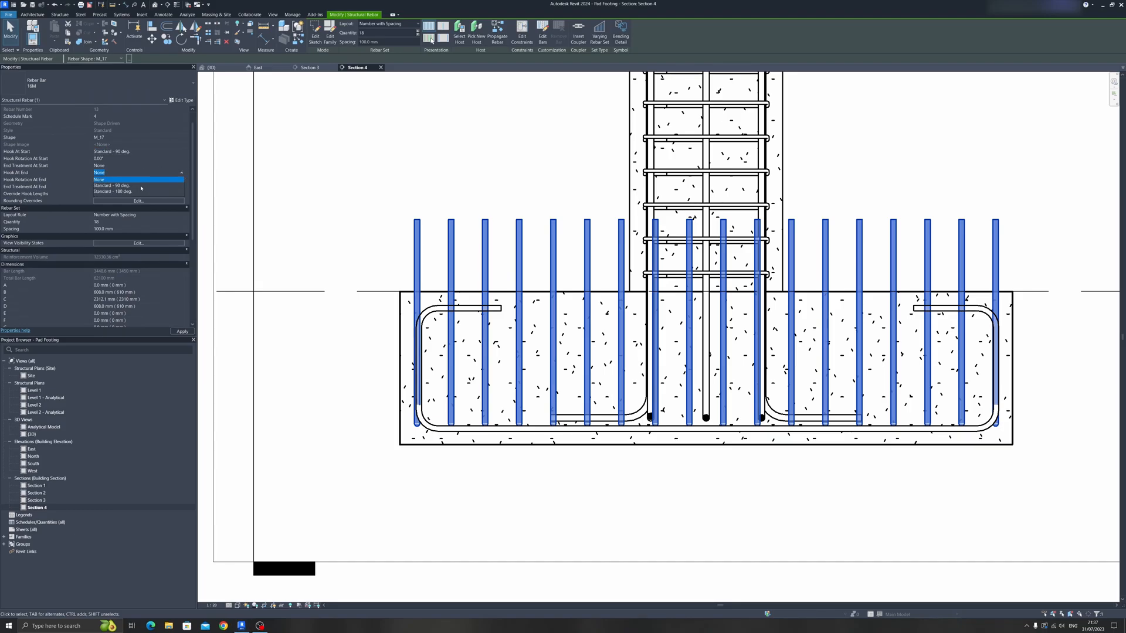
{"action": "left_click", "coordinate": [111, 185]}
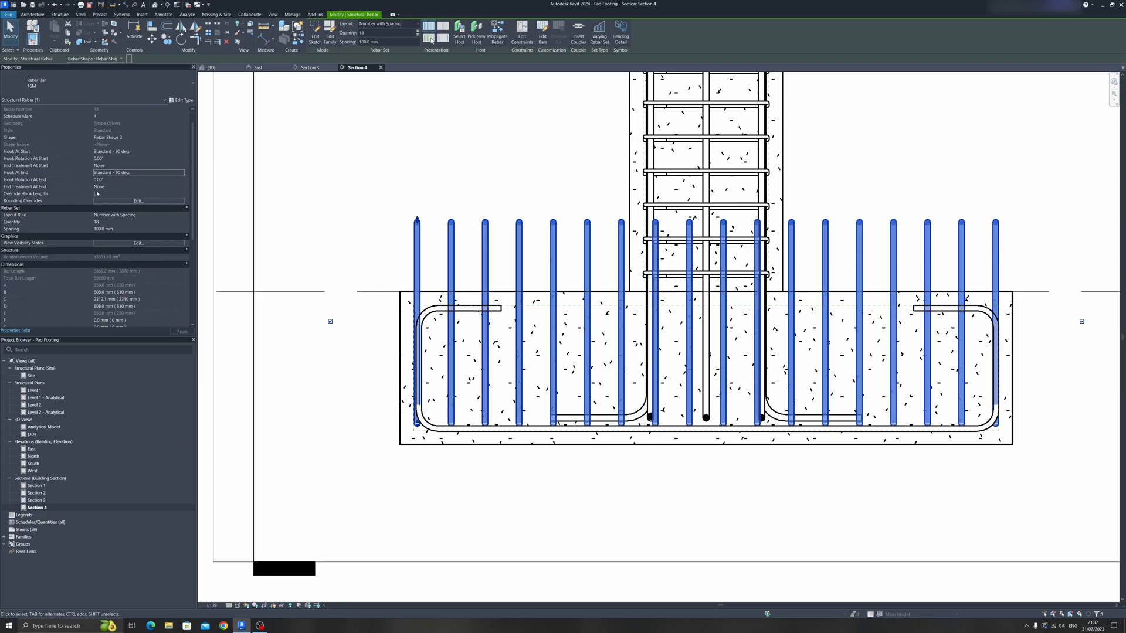
{"action": "left_click", "coordinate": [96, 194]}
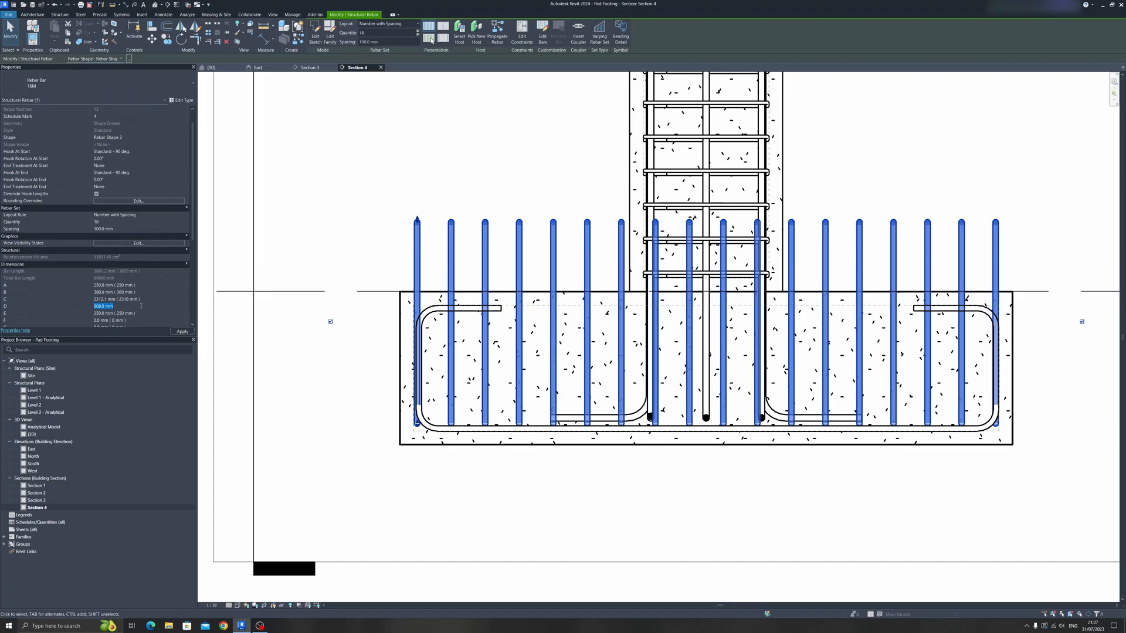
{"action": "left_click", "coordinate": [181, 331]}
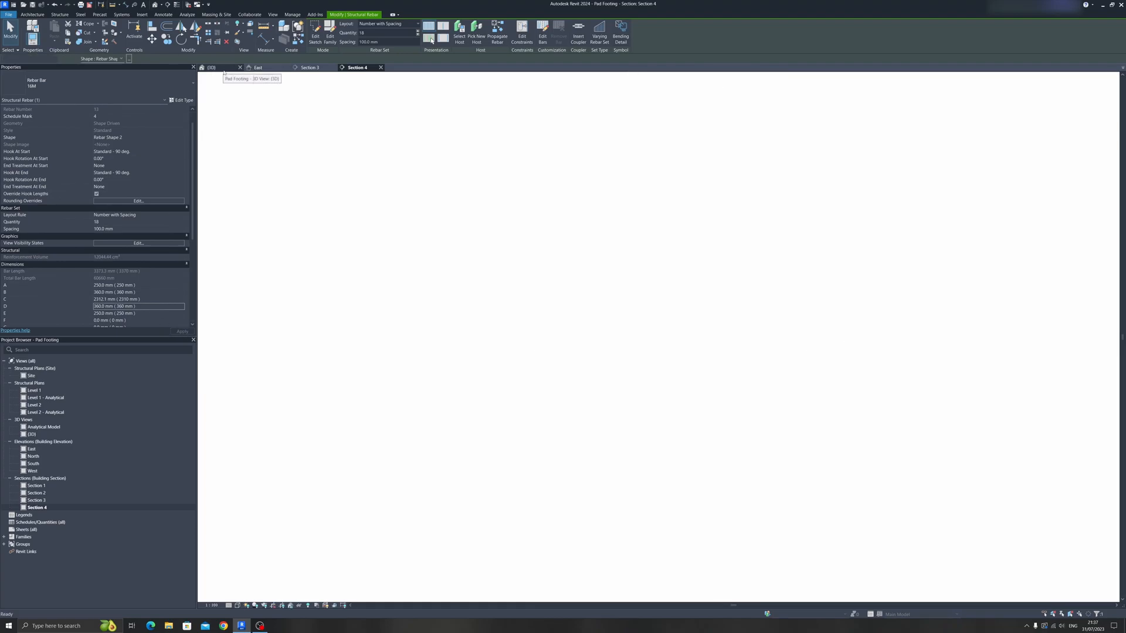
Step: In 3D, select the crosswise 24-bar set and extend dimension A to 500 mm
{"action": "left_click", "coordinate": [212, 67]}
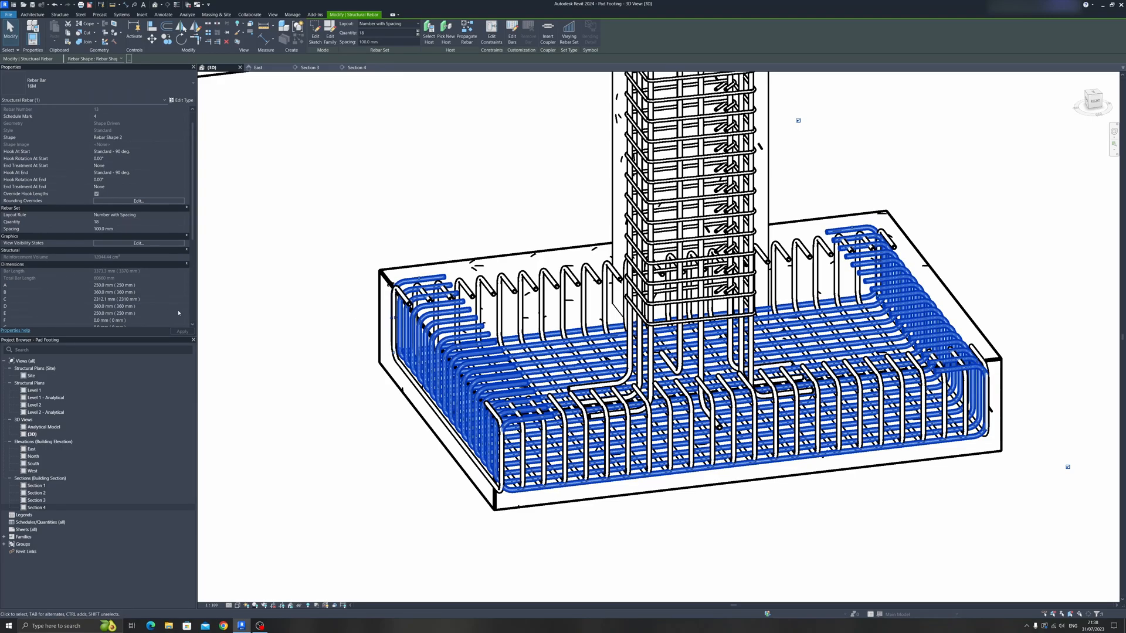
{"action": "scroll", "scroll_direction": "down", "scroll_amount": 3}
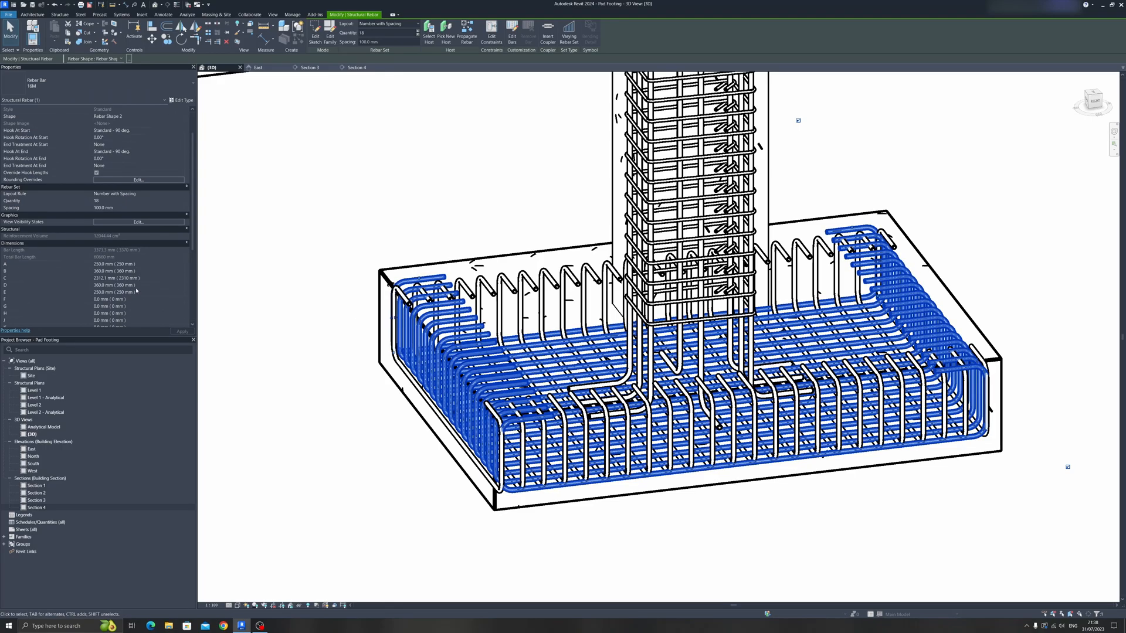
{"action": "left_click", "coordinate": [108, 293]}
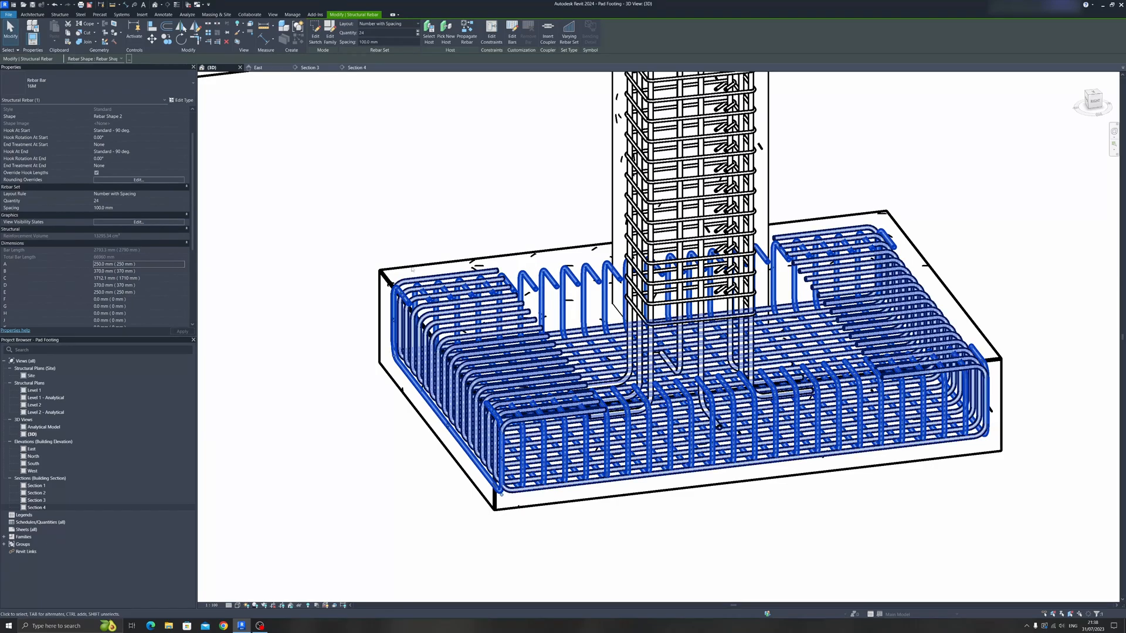
{"action": "type", "text": "500.0 mm"}
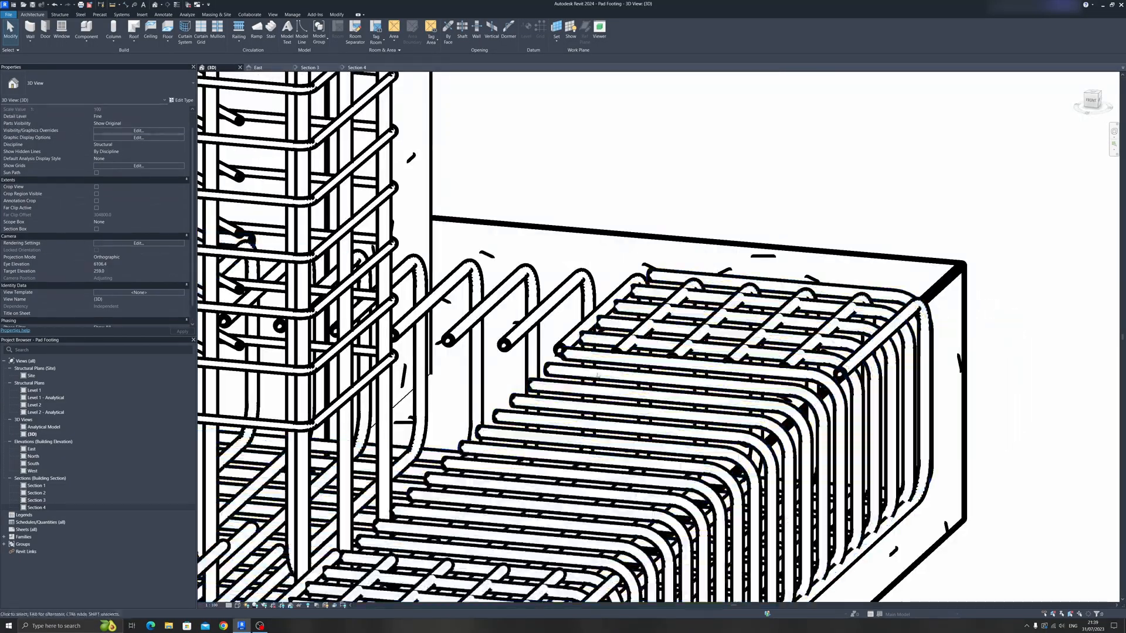
{"action": "mouse_move", "coordinate": [754, 317]}
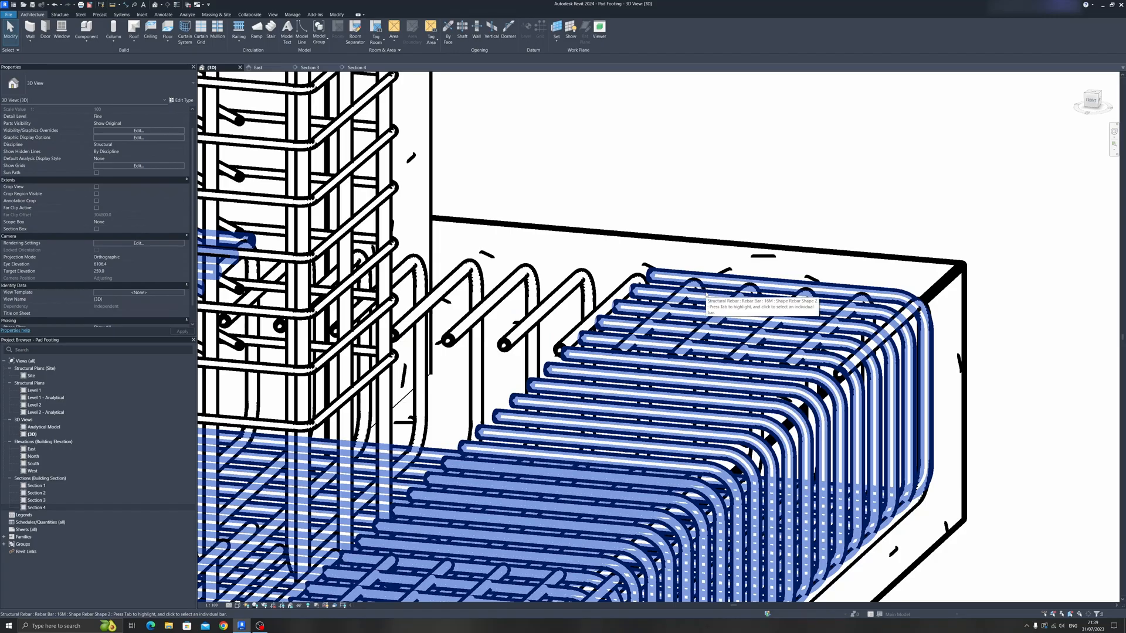
{"action": "mouse_move", "coordinate": [708, 293]}
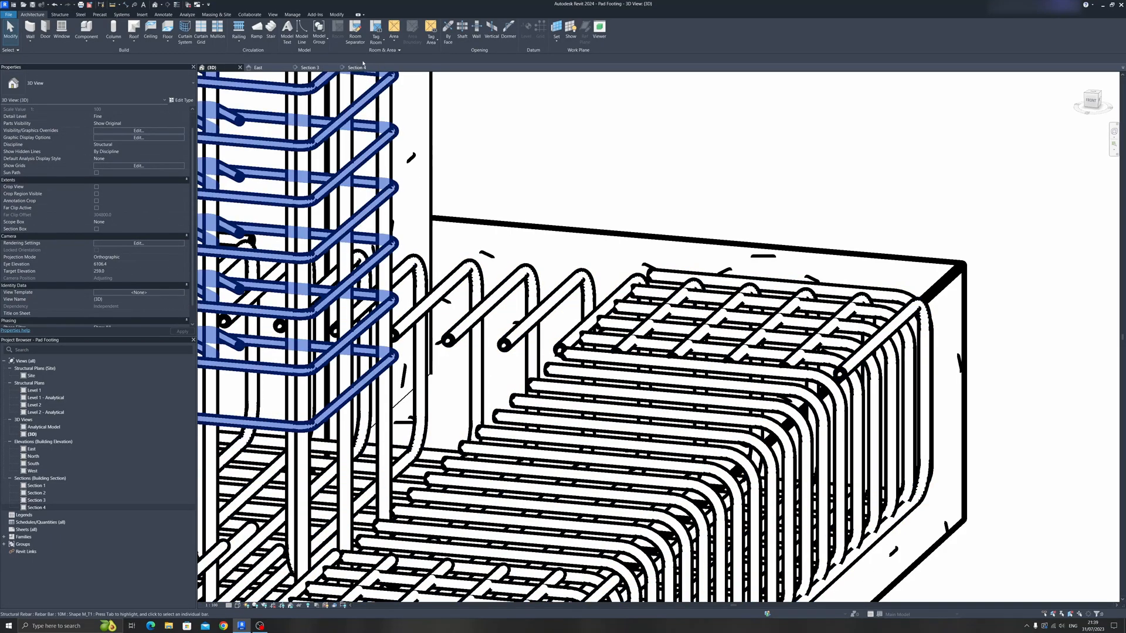
Step: Return to Section 4 to inspect the bottom loop in section
{"action": "left_click", "coordinate": [357, 67]}
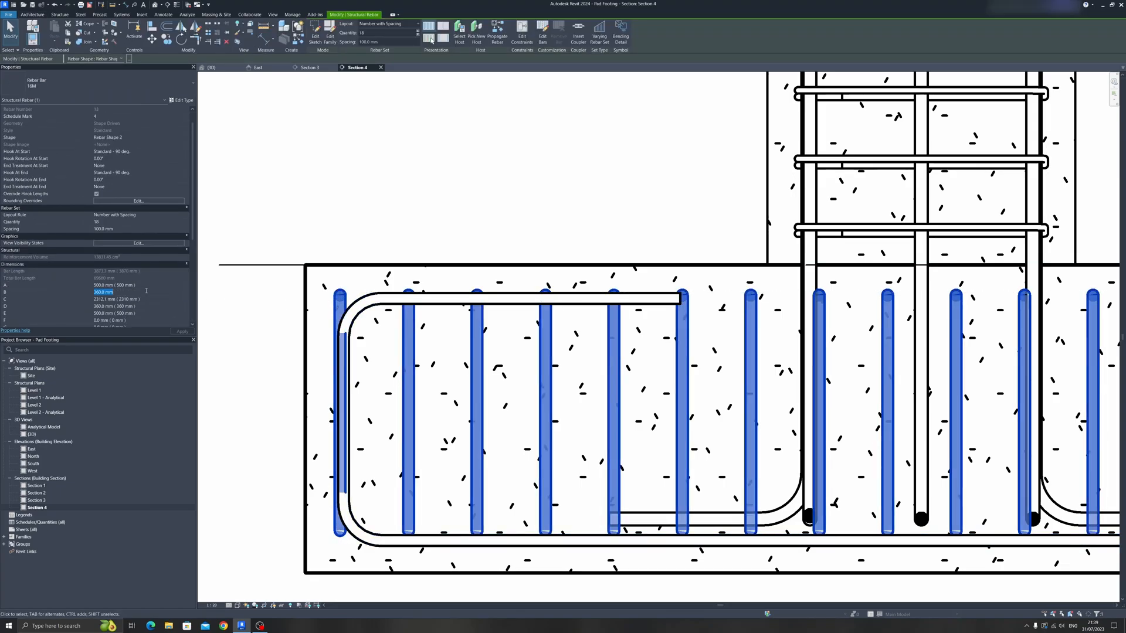
Step: Set the loop's vertical legs to B 350 mm and D 340 mm
{"action": "type", "text": "350 mm )"}
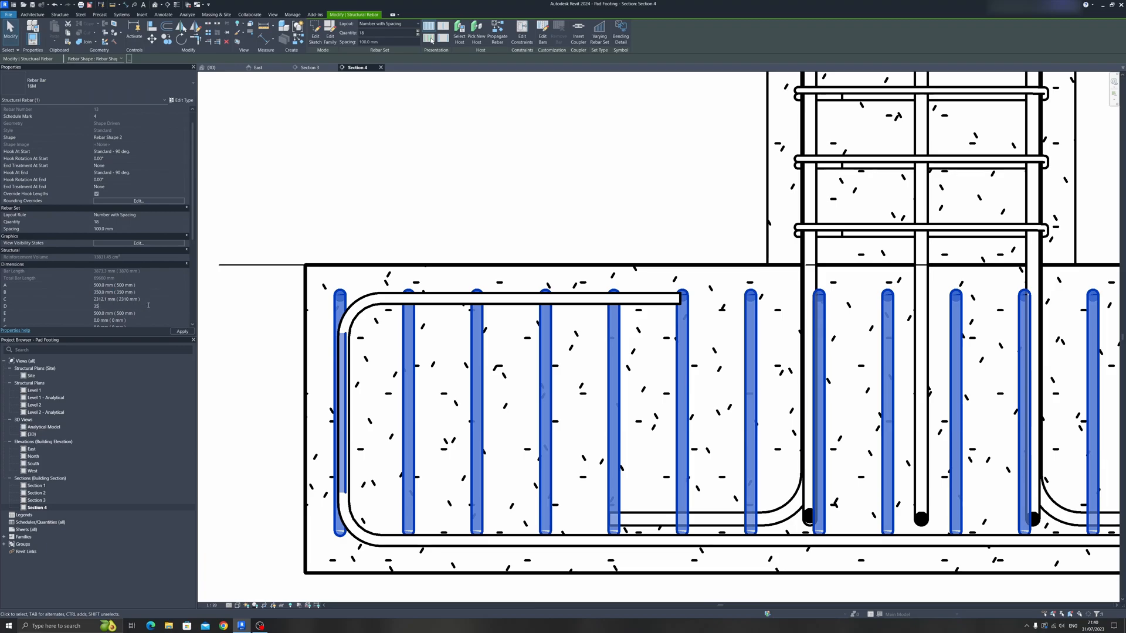
{"action": "type", "text": "350.0 mm"}
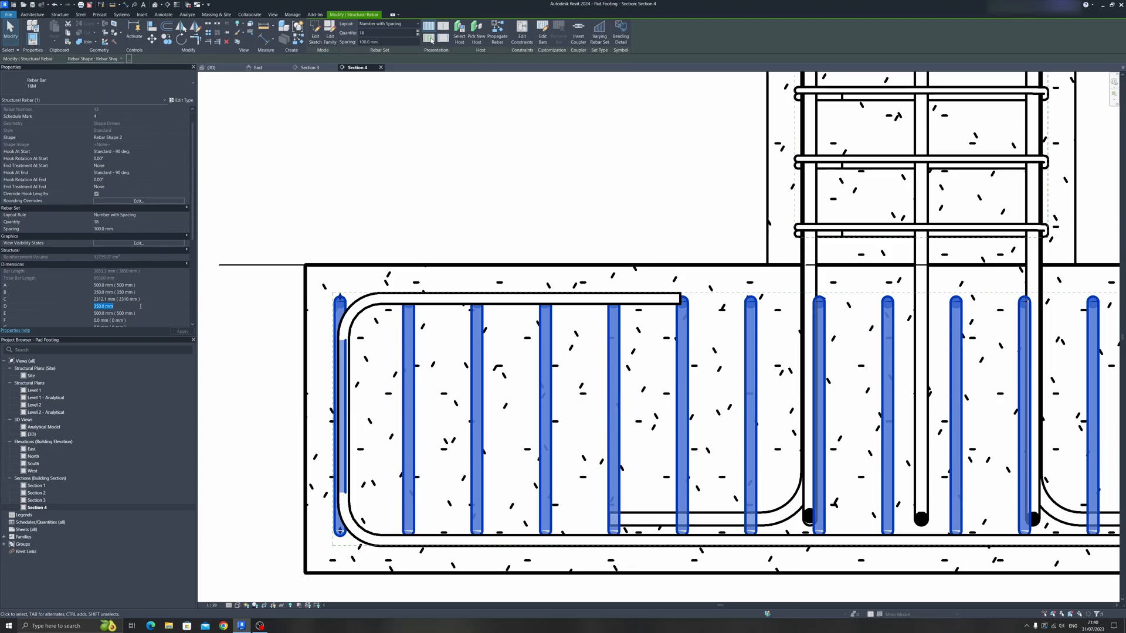
{"action": "type", "text": "340"}
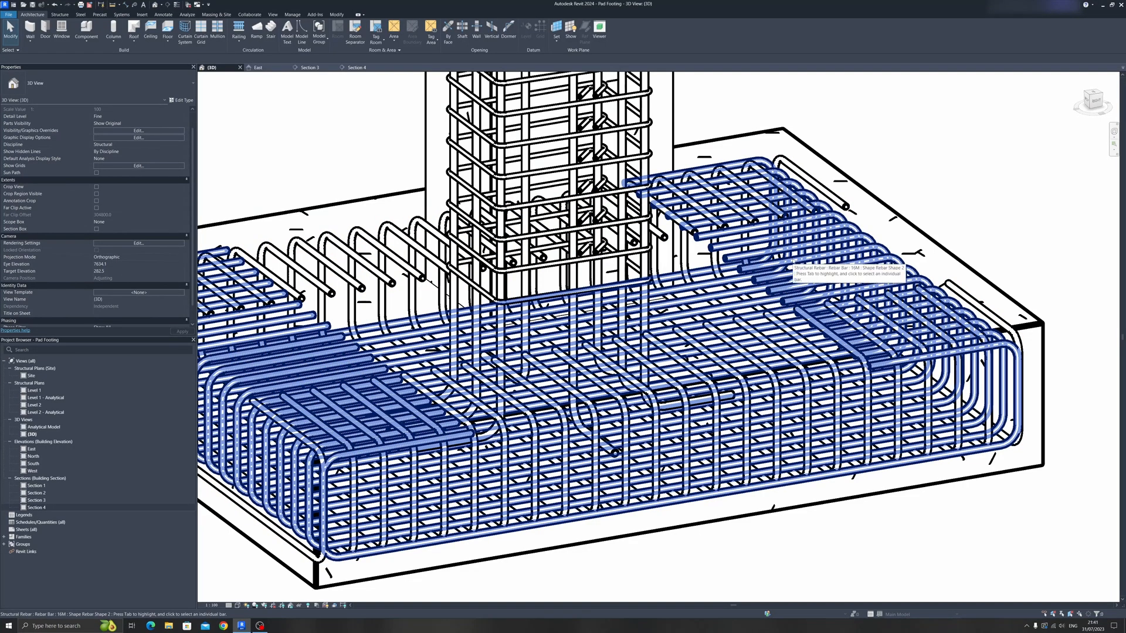
{"action": "mouse_move", "coordinate": [796, 262]}
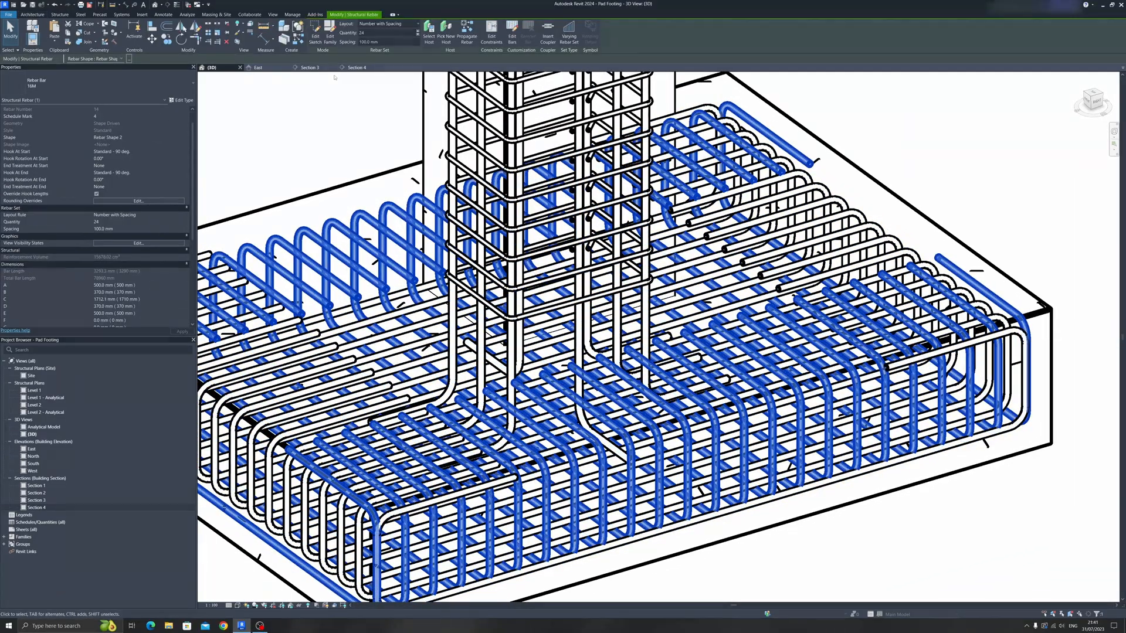
Step: Reduce the crosswise loop set from 24 to 10, then 6 bars, and view Section 3
{"action": "left_click", "coordinate": [384, 33]}
{"action": "type", "text": "10"}
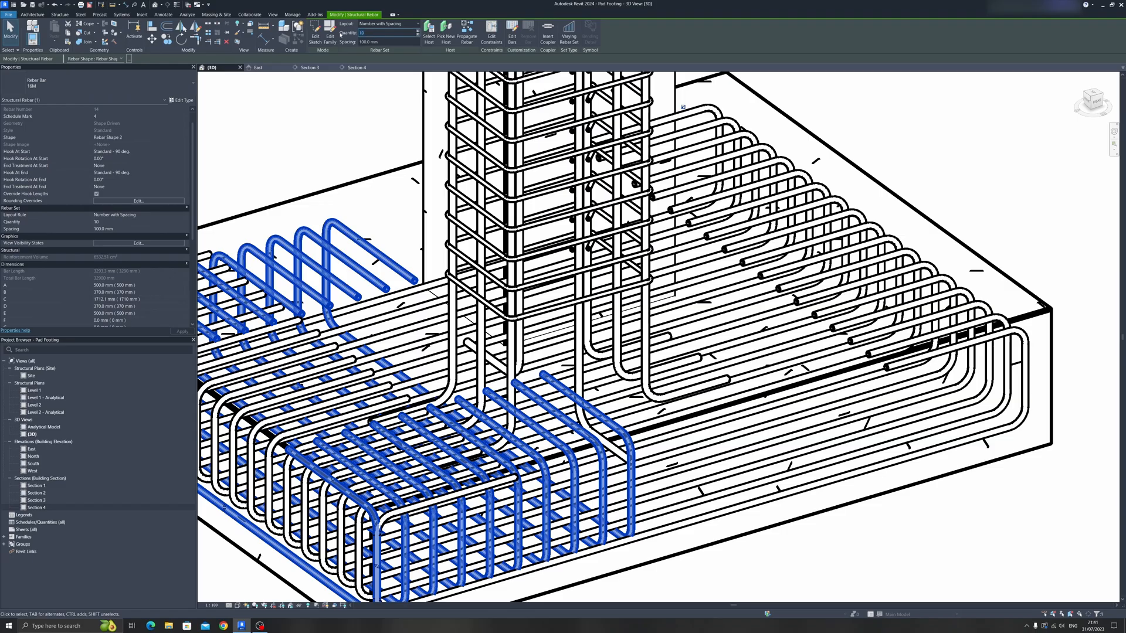
{"action": "left_click", "coordinate": [388, 33]}
{"action": "type", "text": "6"}
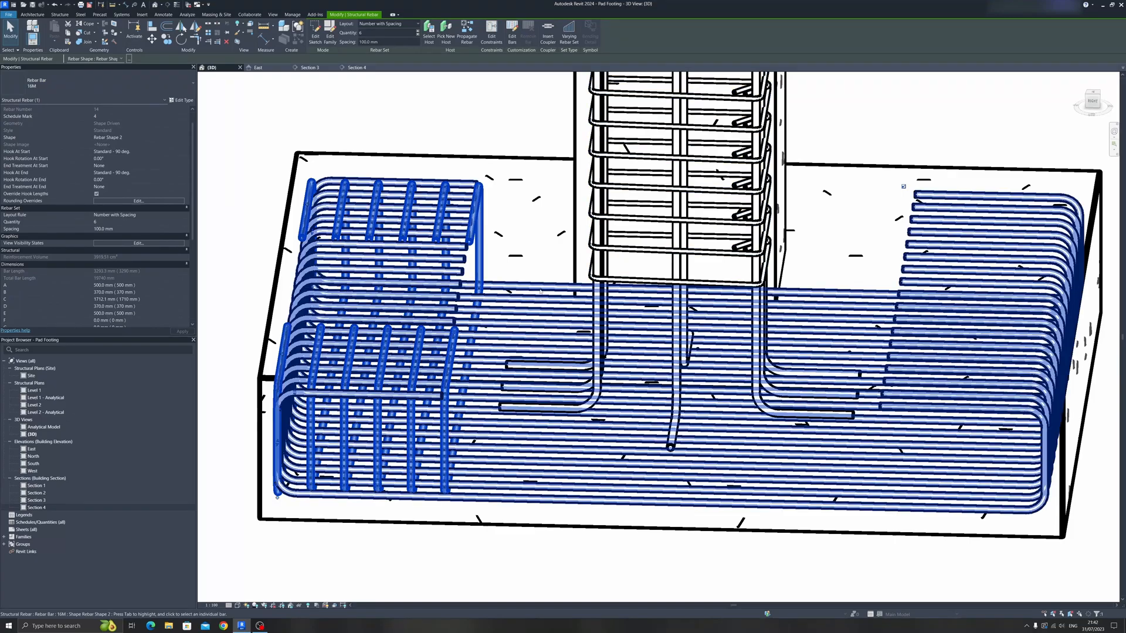
{"action": "left_click", "coordinate": [355, 66]}
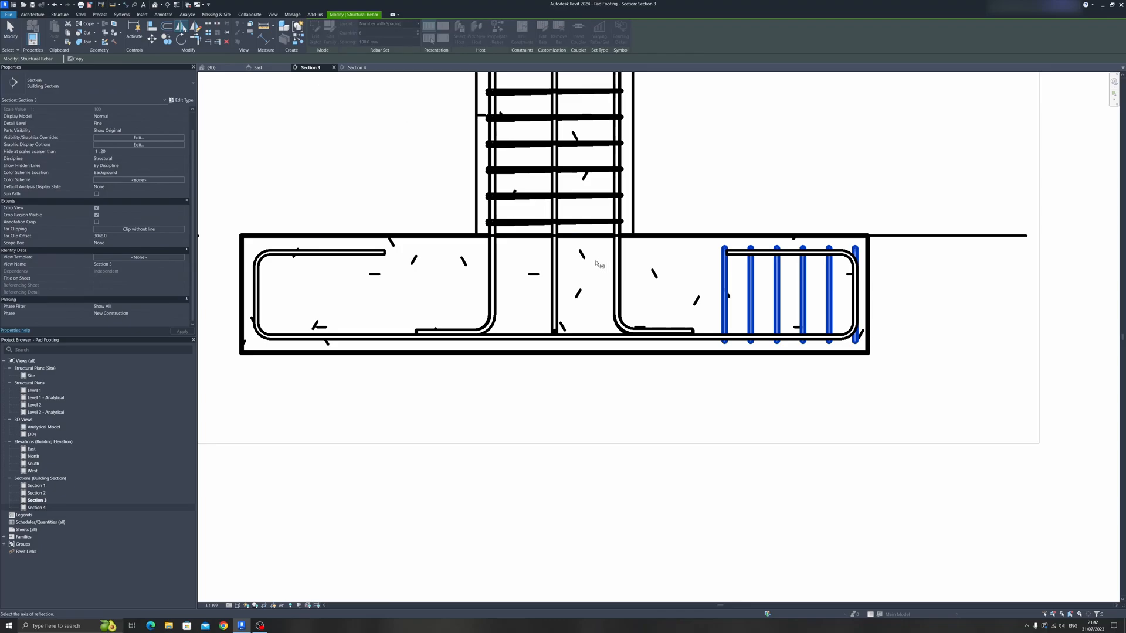
Step: Adjust the edge loop sets' top leg lengths in Properties (1100, then 850 mm entries)
{"action": "left_click", "coordinate": [352, 291]}
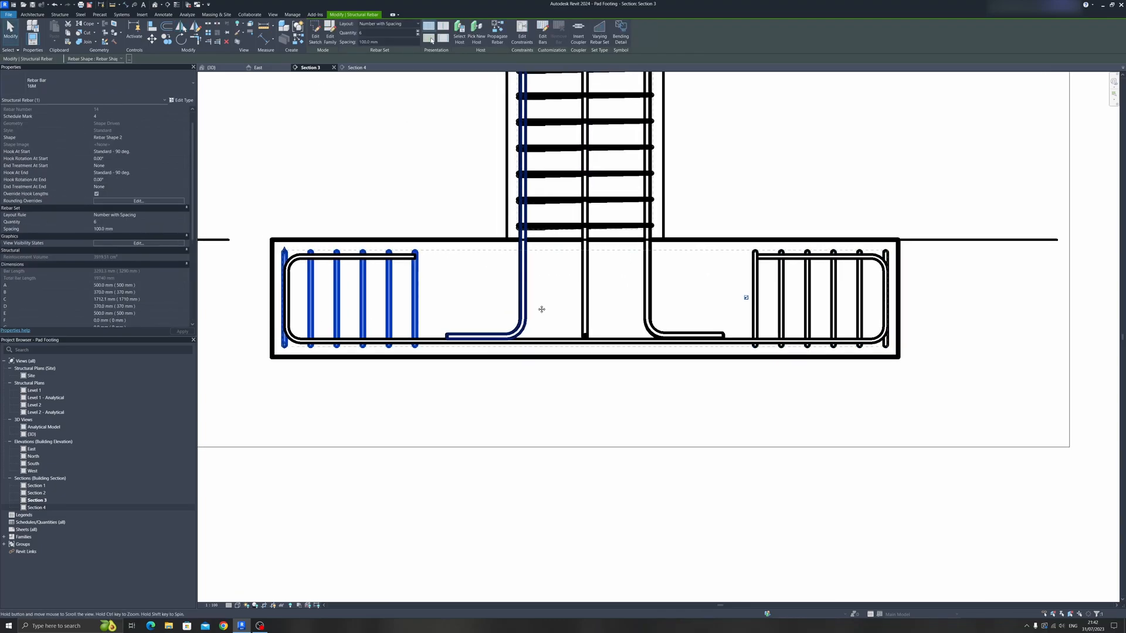
{"action": "left_click", "coordinate": [211, 67]}
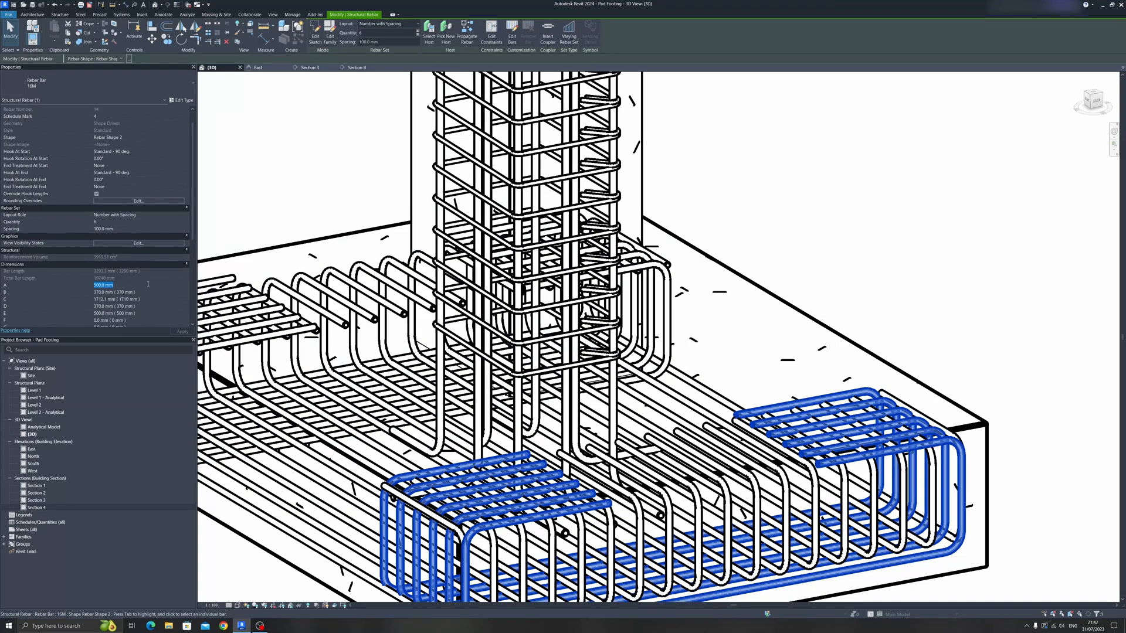
{"action": "type", "text": "1100"}
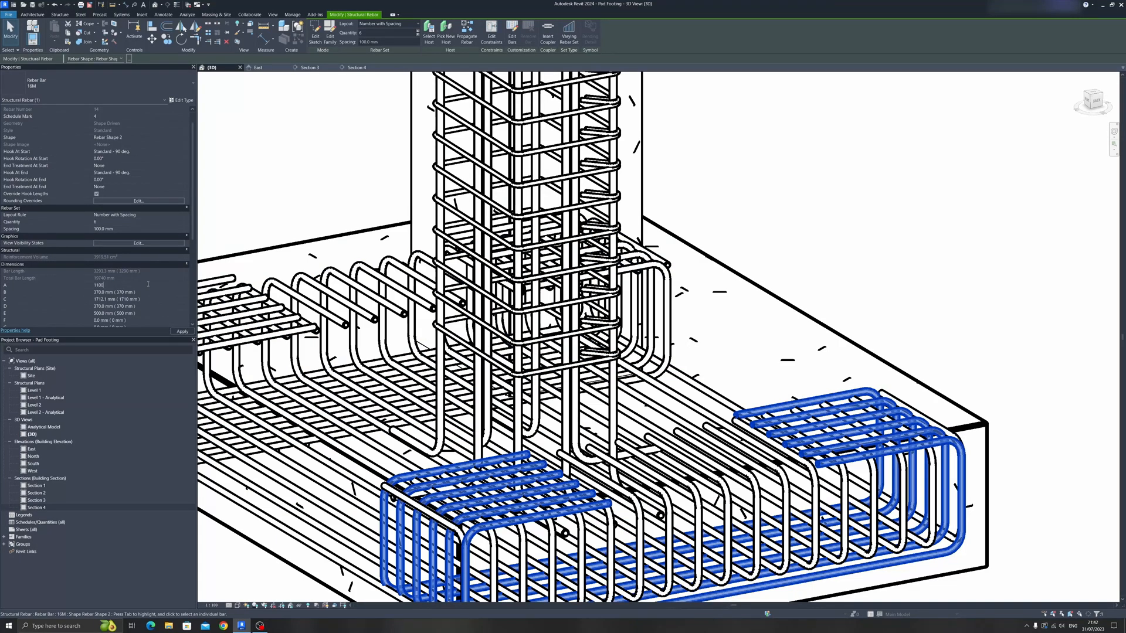
{"action": "type", "text": "10000 mm )"}
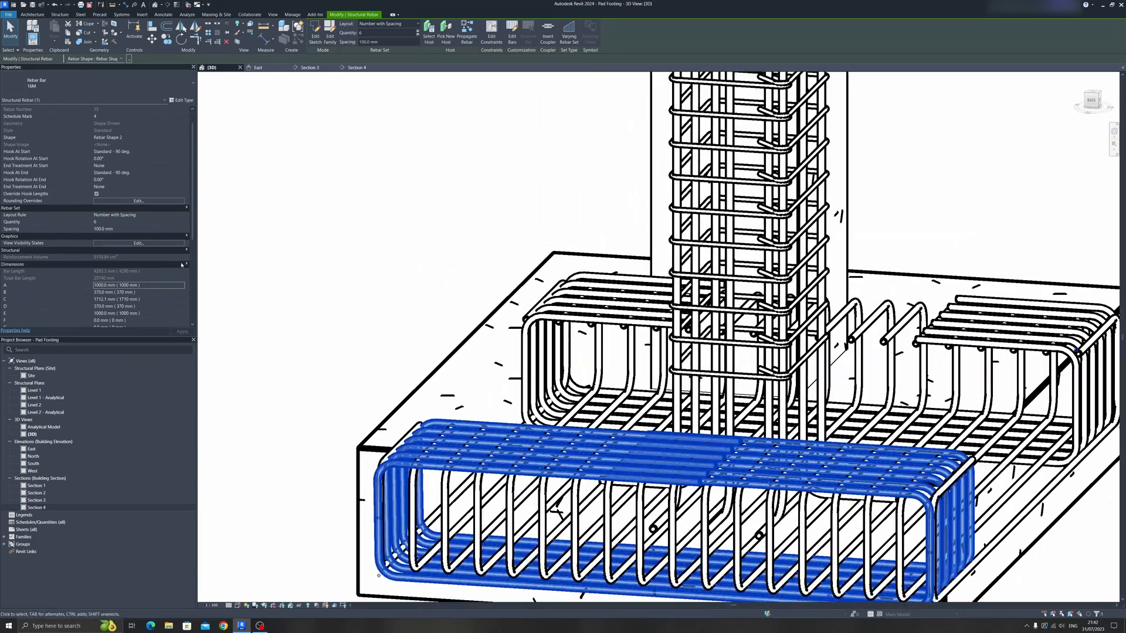
{"action": "left_click", "coordinate": [104, 285]}
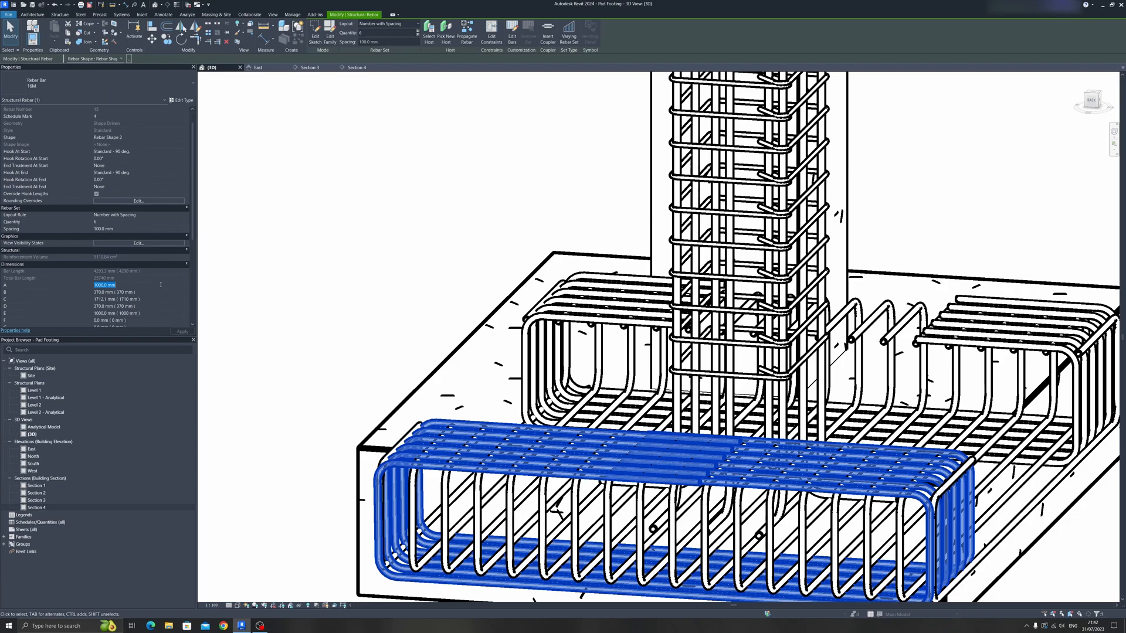
{"action": "type", "text": "60"}
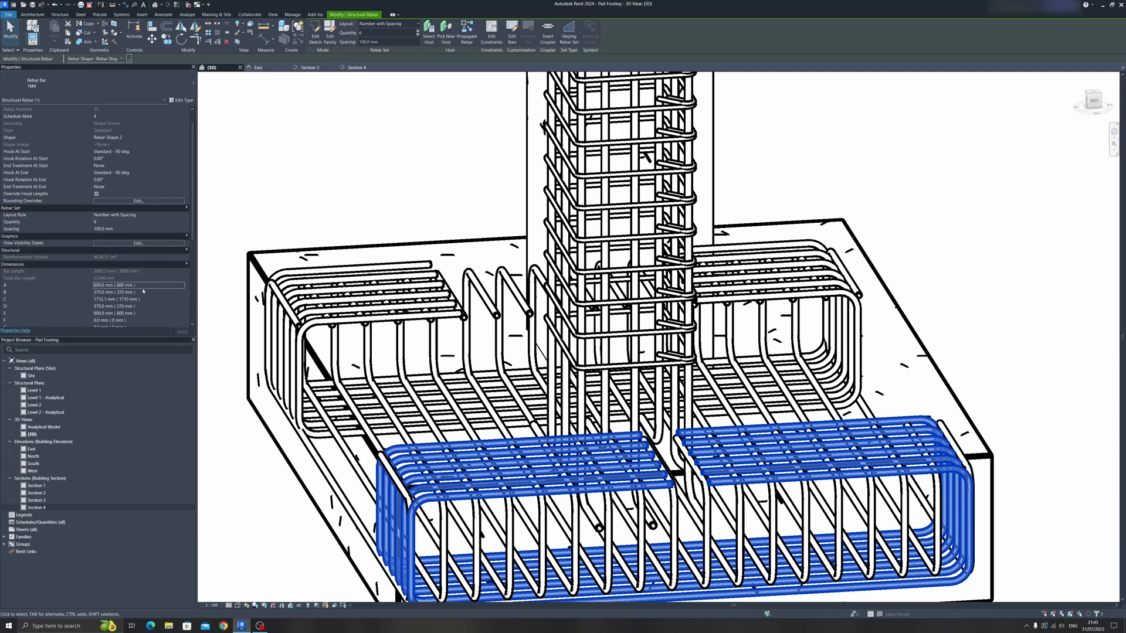
{"action": "type", "text": "850"}
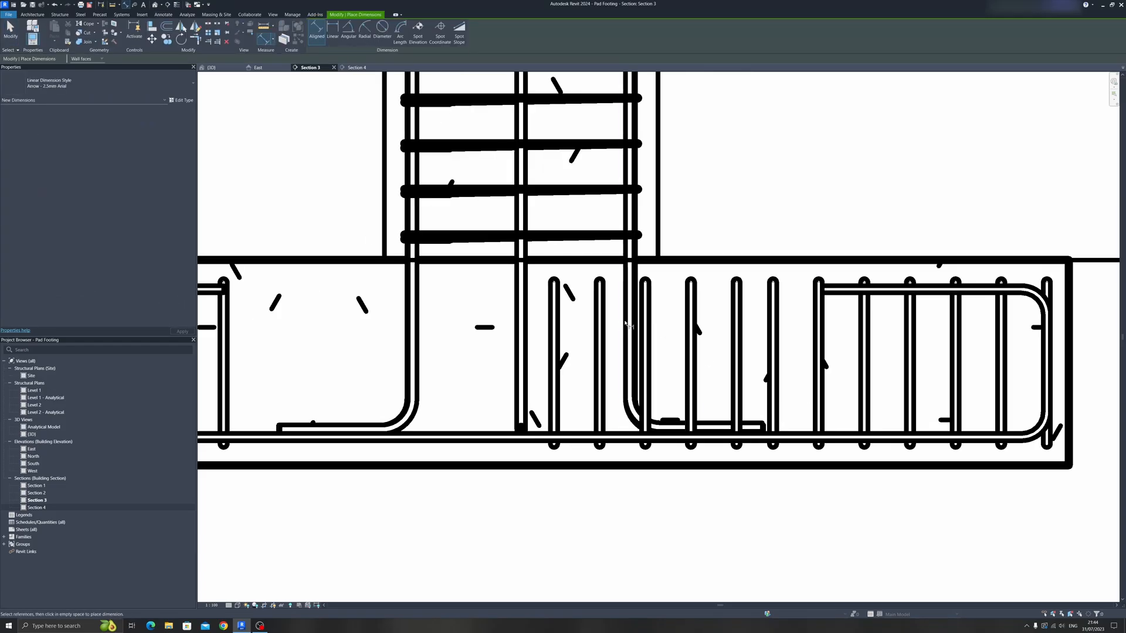
Step: Measure the gap between the footing's bottom loop bars
{"action": "left_click", "coordinate": [646, 323]}
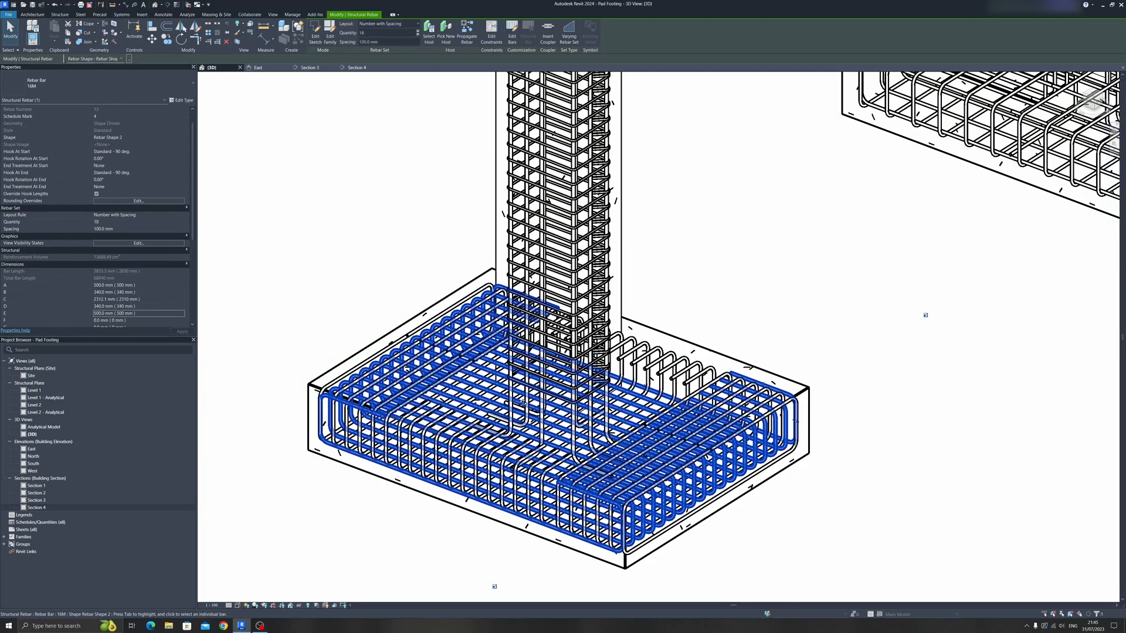
Step: Switch to Section 4 and cut the loop set quantity down to 4 bars
{"action": "left_click", "coordinate": [310, 67]}
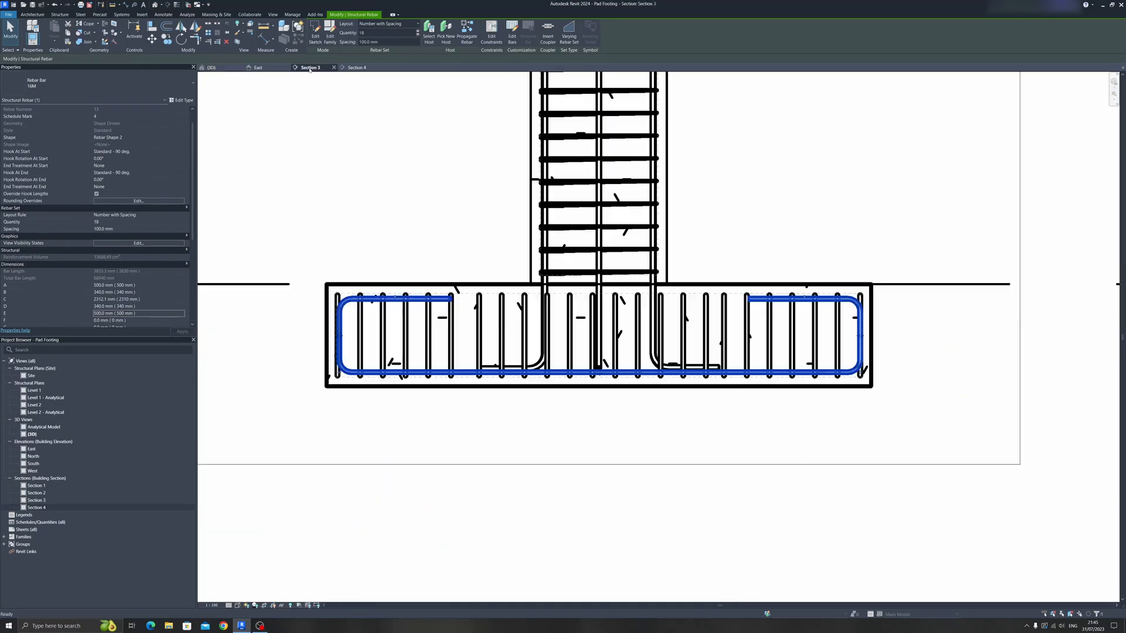
{"action": "left_click", "coordinate": [356, 67]}
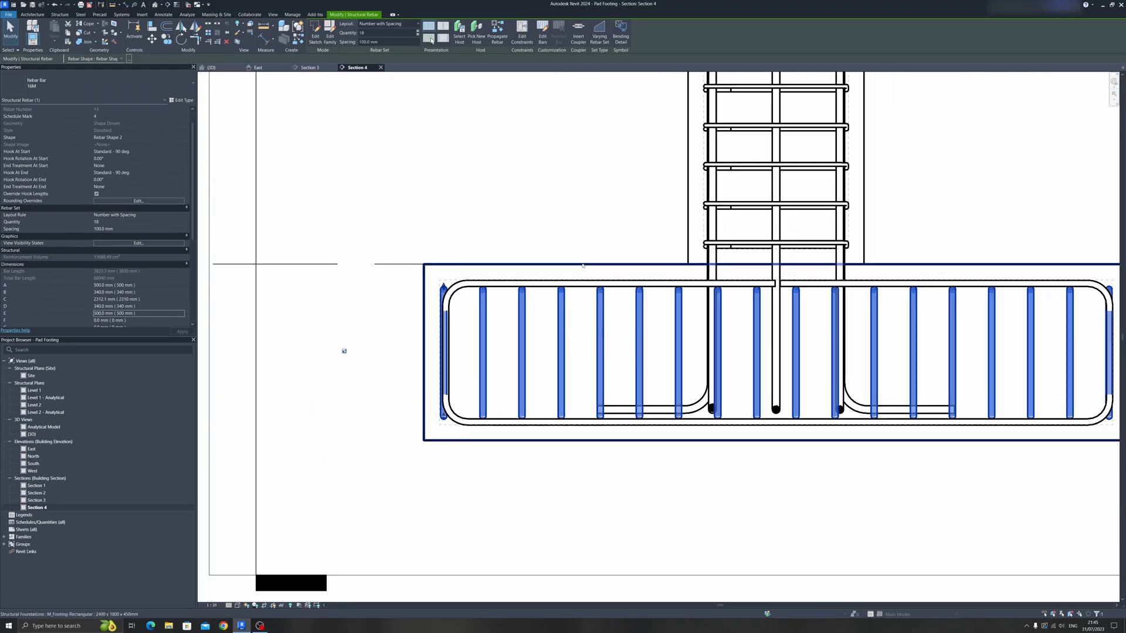
{"action": "scroll", "scroll_direction": "down", "scroll_amount": 3}
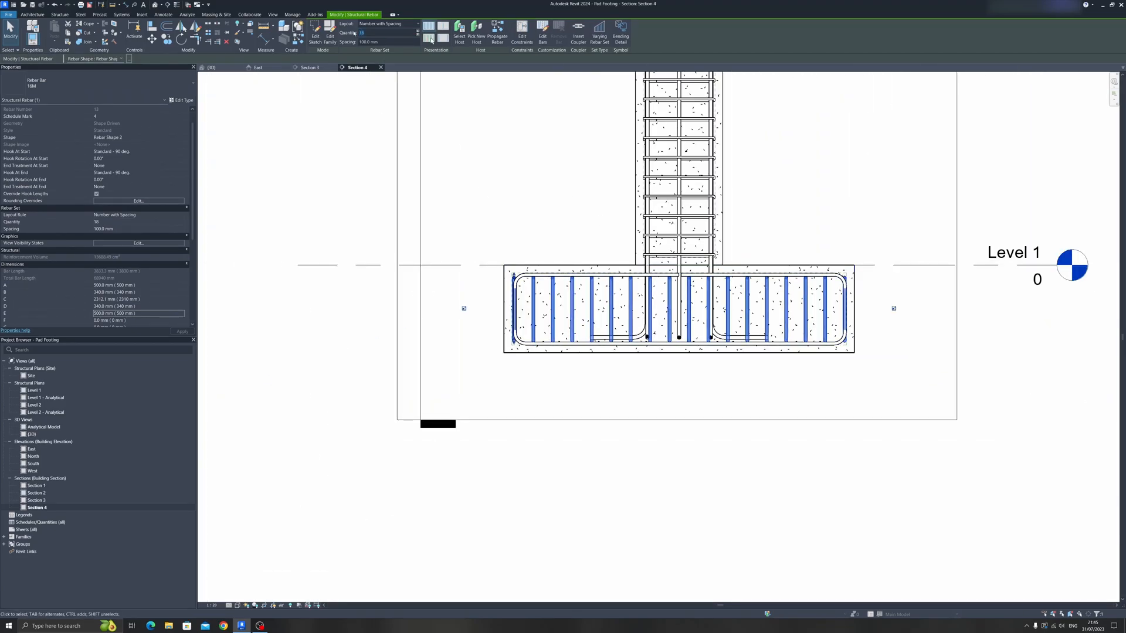
{"action": "type", "text": "4"}
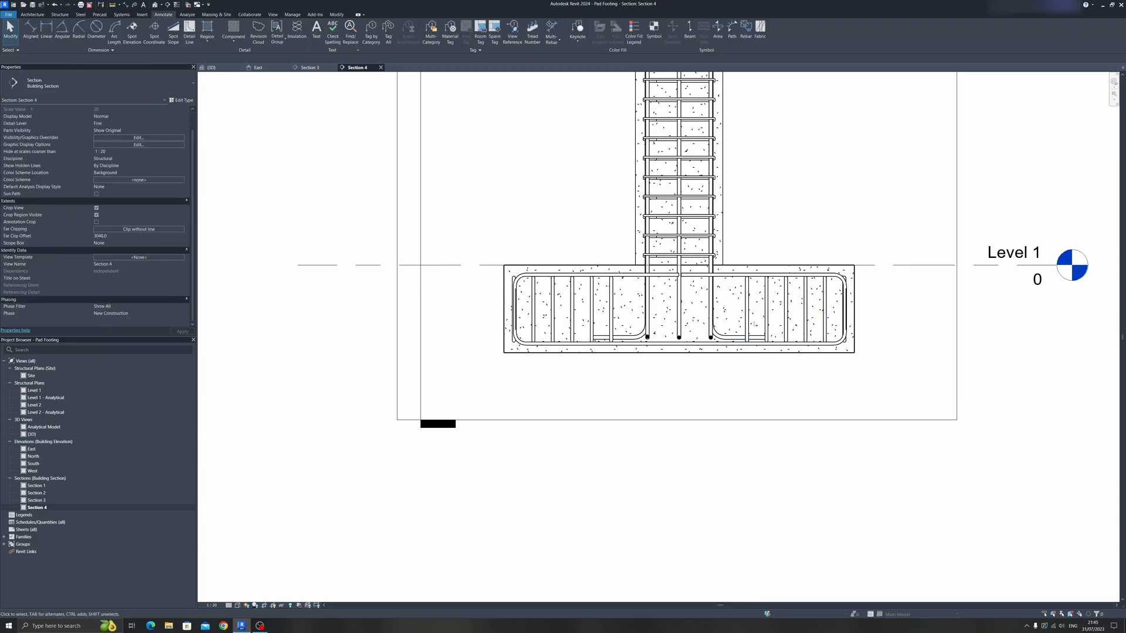
Step: Extend the right-hand loop bar group to the footing edge and start dimensioning its spacing
{"action": "left_click", "coordinate": [790, 309]}
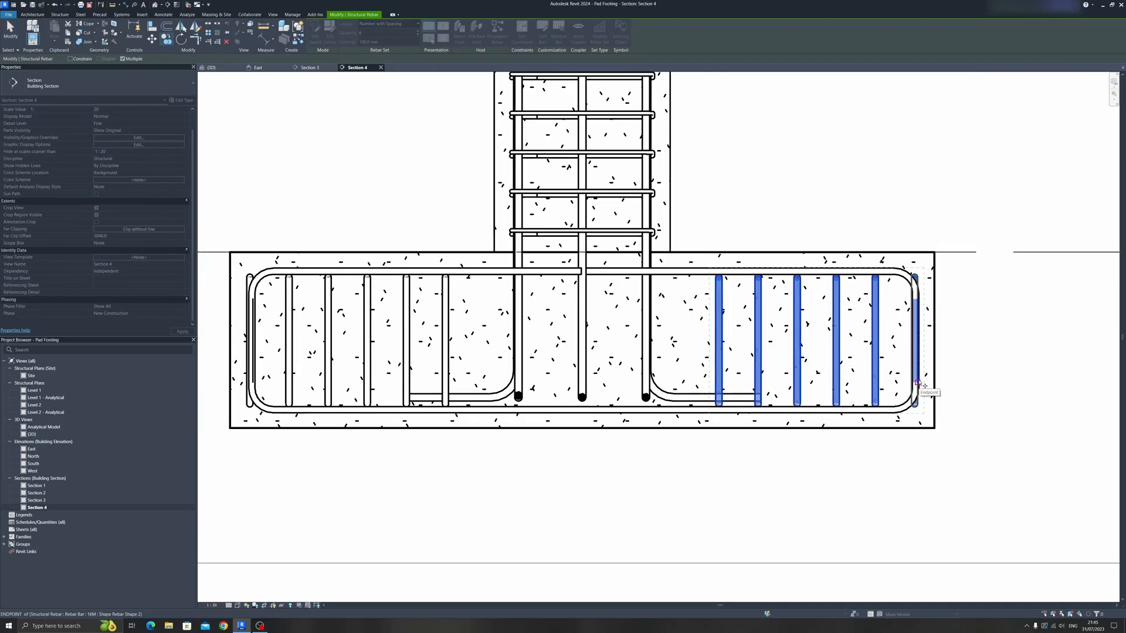
{"action": "left_click", "coordinate": [317, 32]}
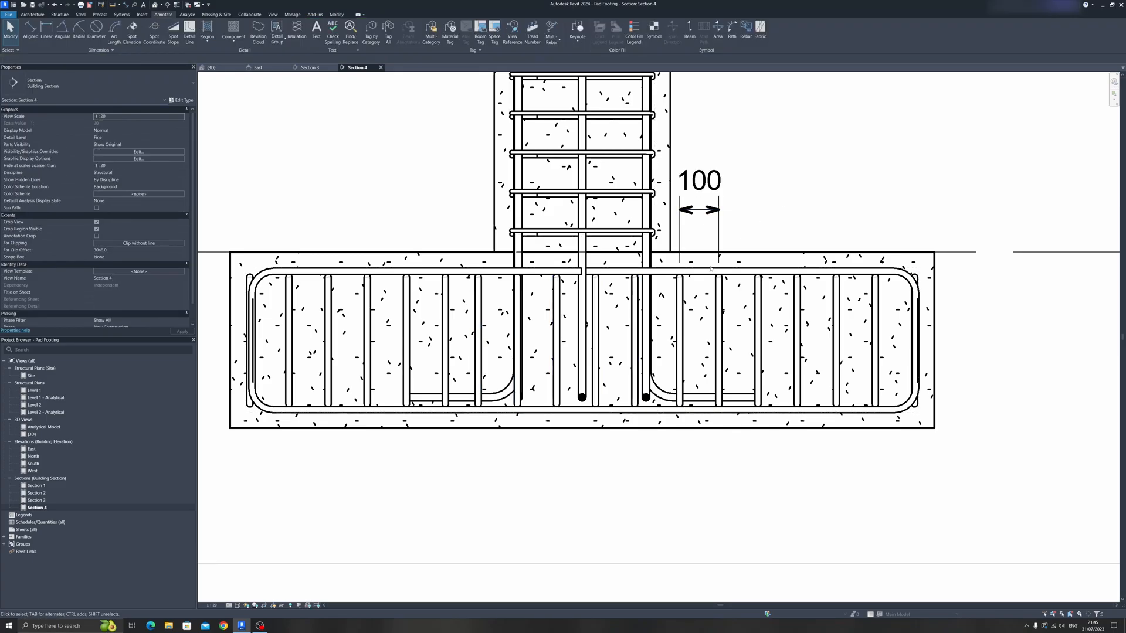
{"action": "left_click", "coordinate": [697, 209]}
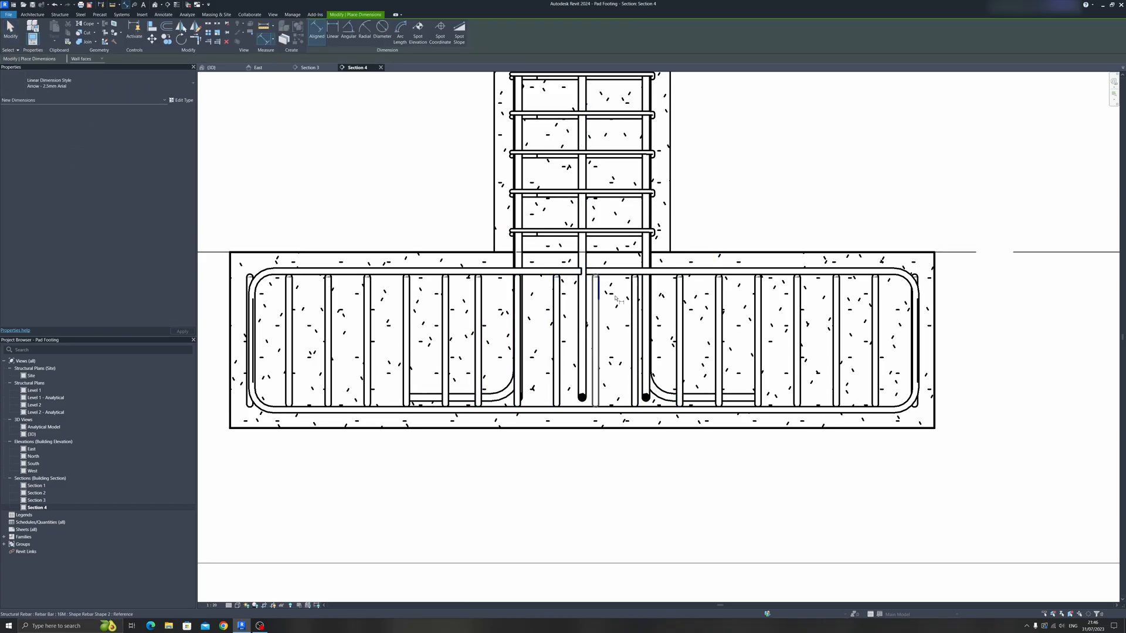
{"action": "left_click", "coordinate": [678, 294]}
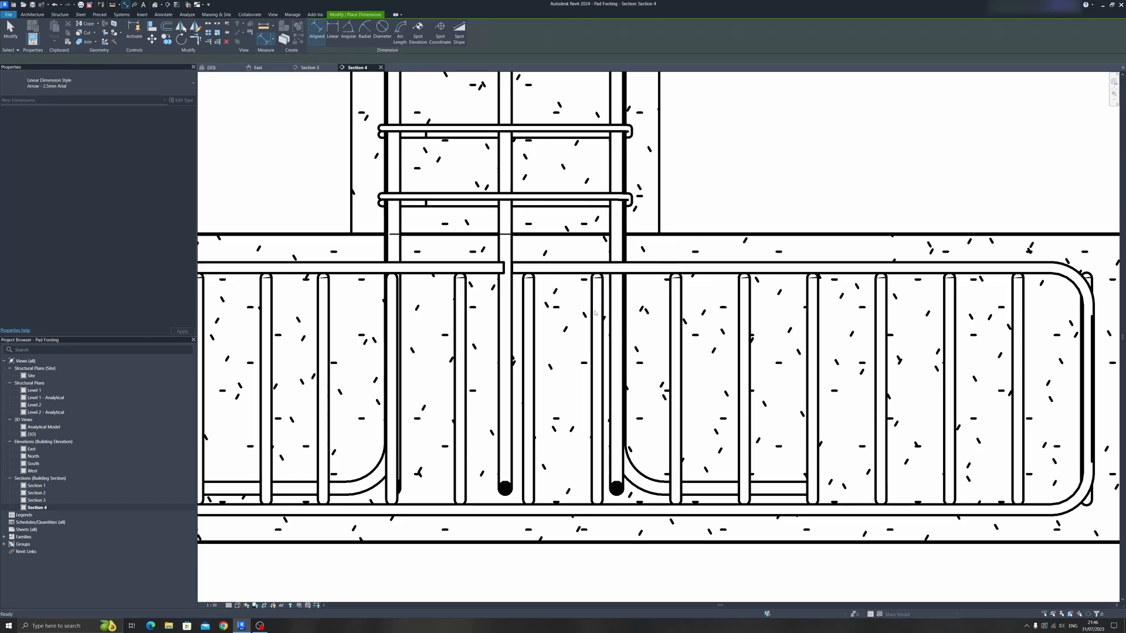
{"action": "mouse_move", "coordinate": [675, 318]}
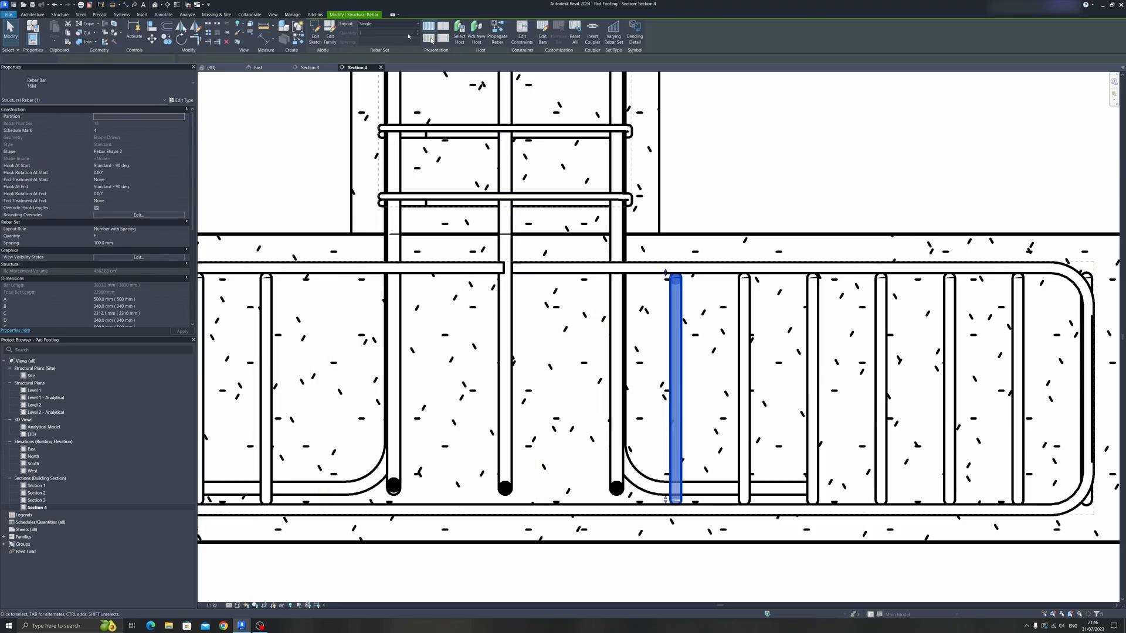
Step: Lay out the lone bar as 6 bars at fixed spacing, then measure them
{"action": "left_click", "coordinate": [387, 23]}
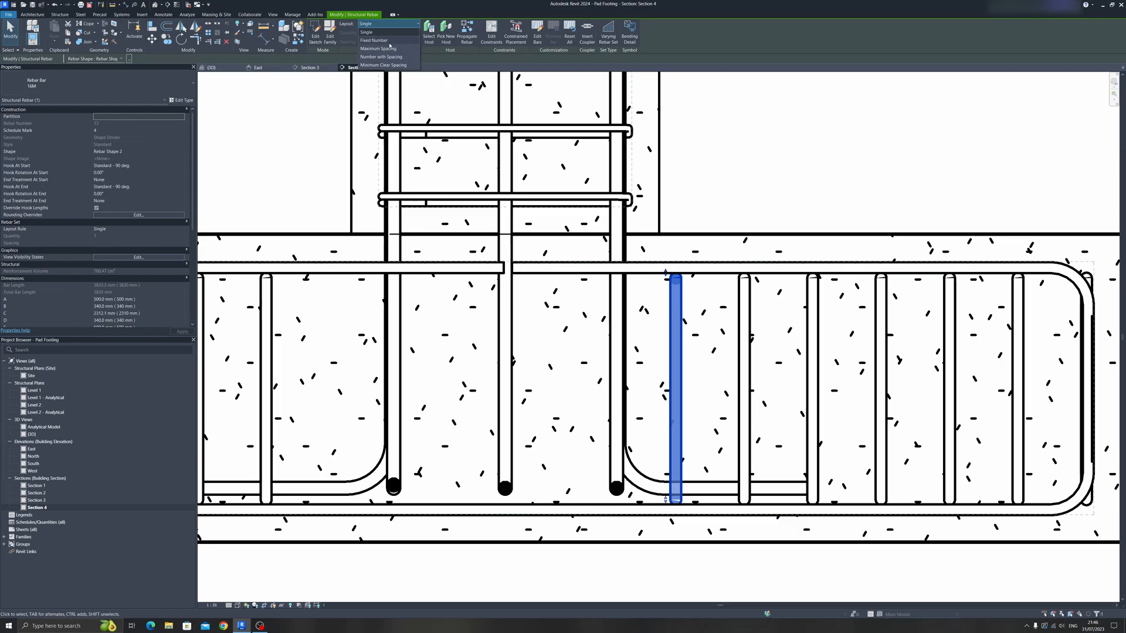
{"action": "left_click", "coordinate": [381, 57]}
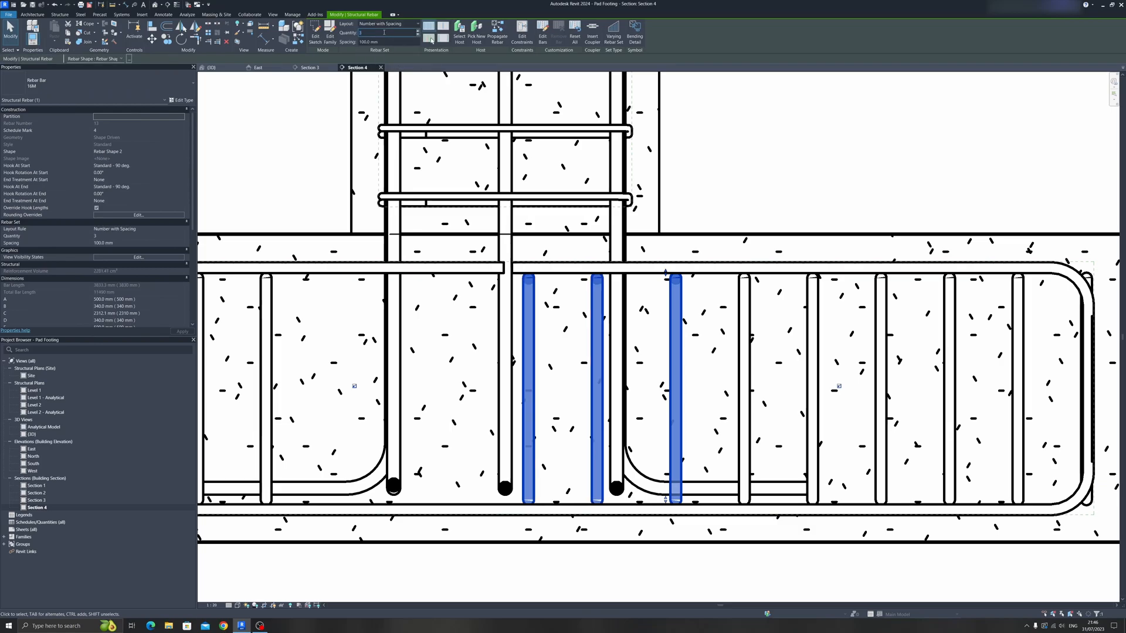
{"action": "type", "text": "6"}
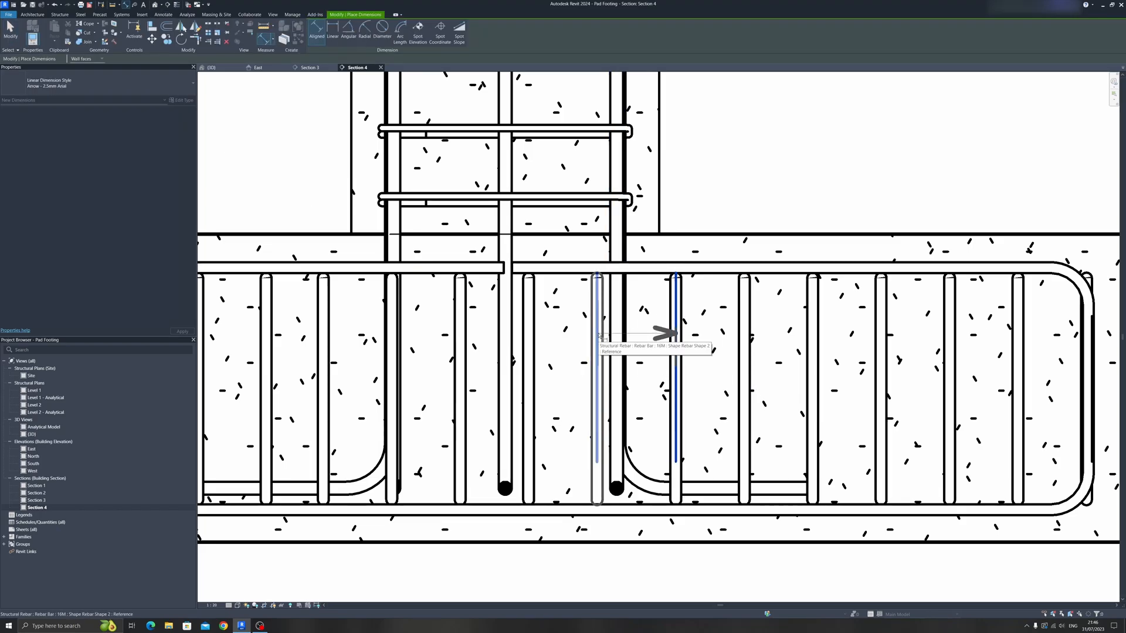
{"action": "left_click", "coordinate": [676, 334]}
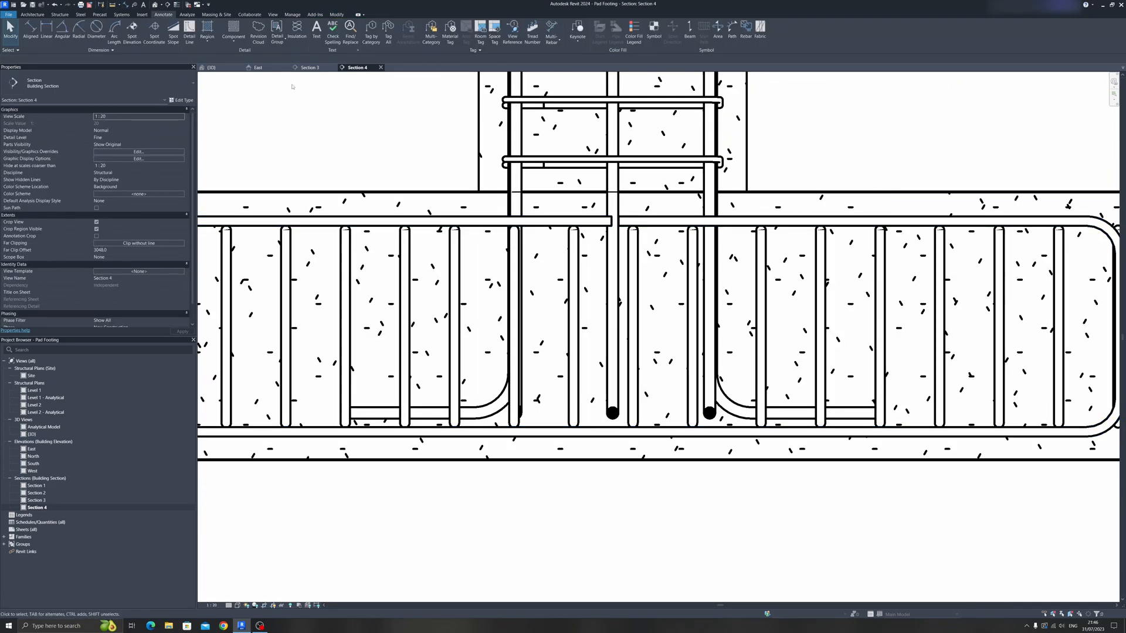
Step: Inspect the cage in 3D, then dimension the bars under the column in Section 4
{"action": "left_click", "coordinate": [211, 66]}
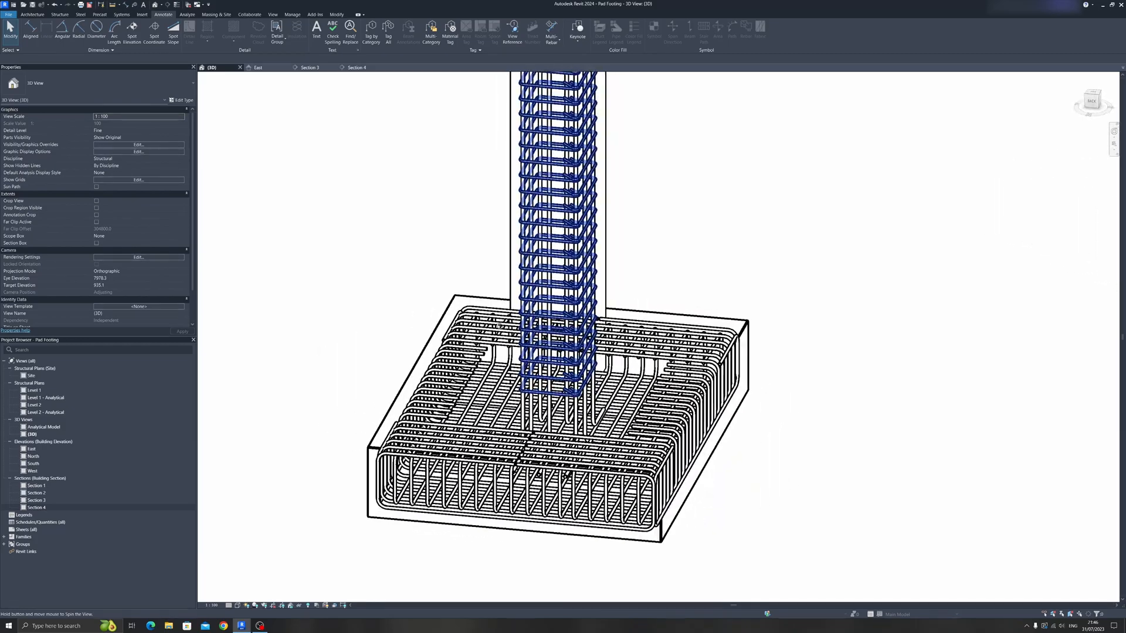
{"action": "left_click", "coordinate": [356, 66]}
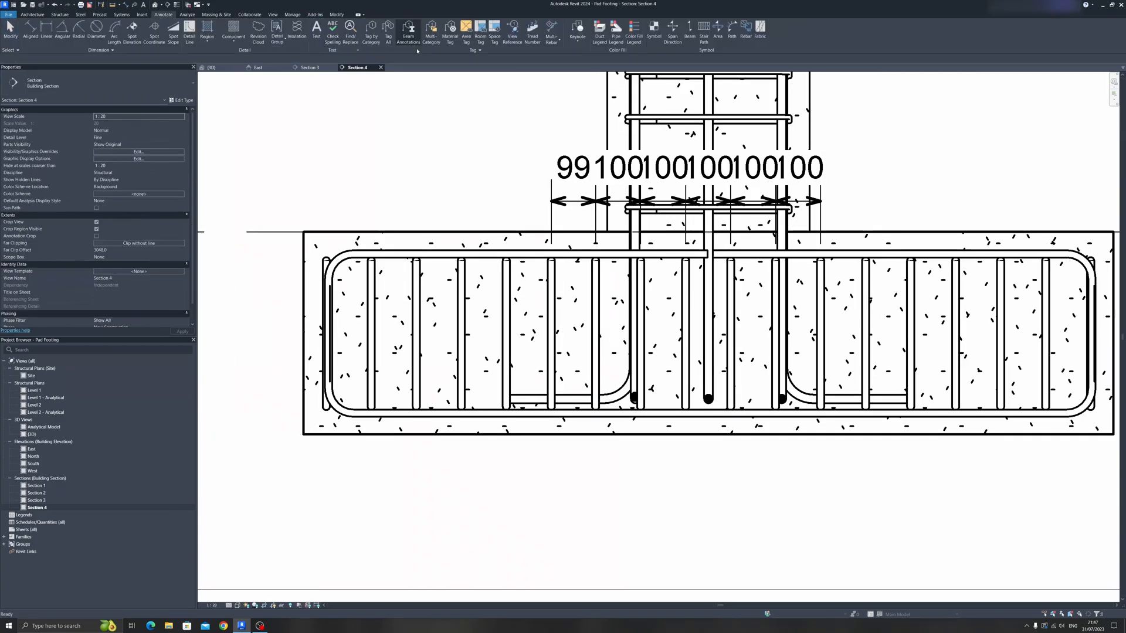
{"action": "left_click", "coordinate": [690, 169]}
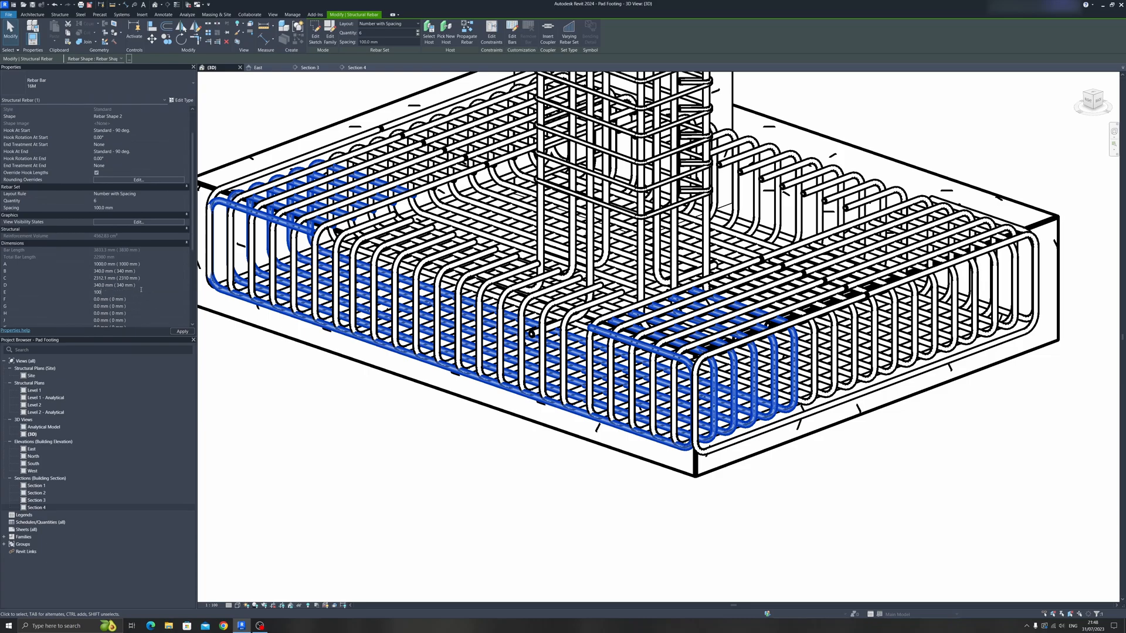
Step: Change the loop sets' leg dimension A to 1100 mm, then 1150 mm
{"action": "left_click", "coordinate": [182, 330]}
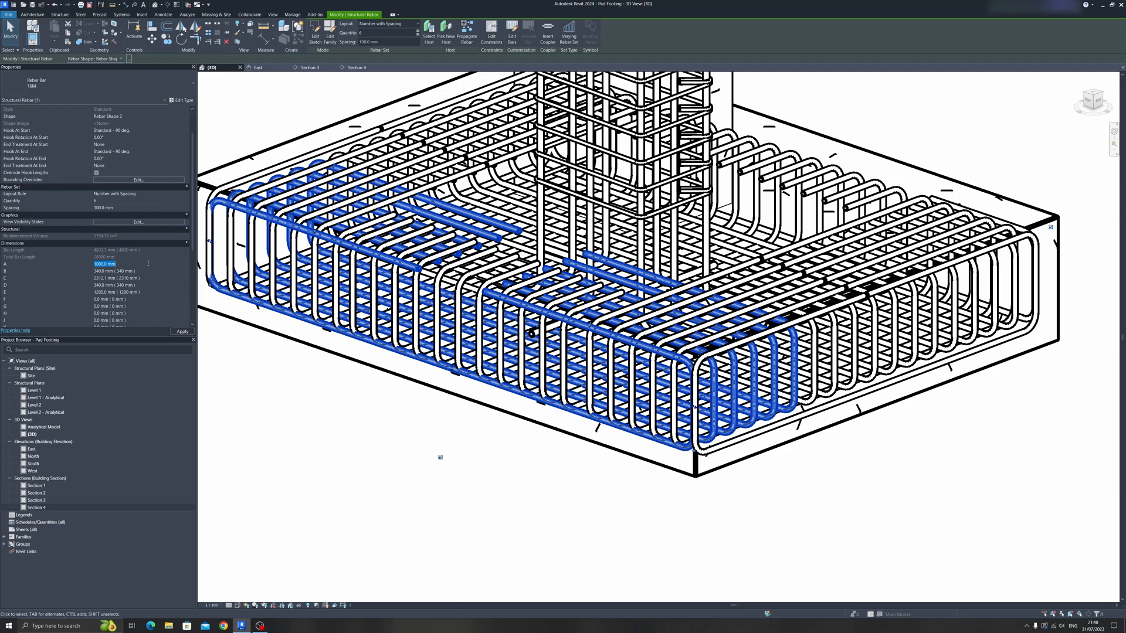
{"action": "type", "text": "1.000"}
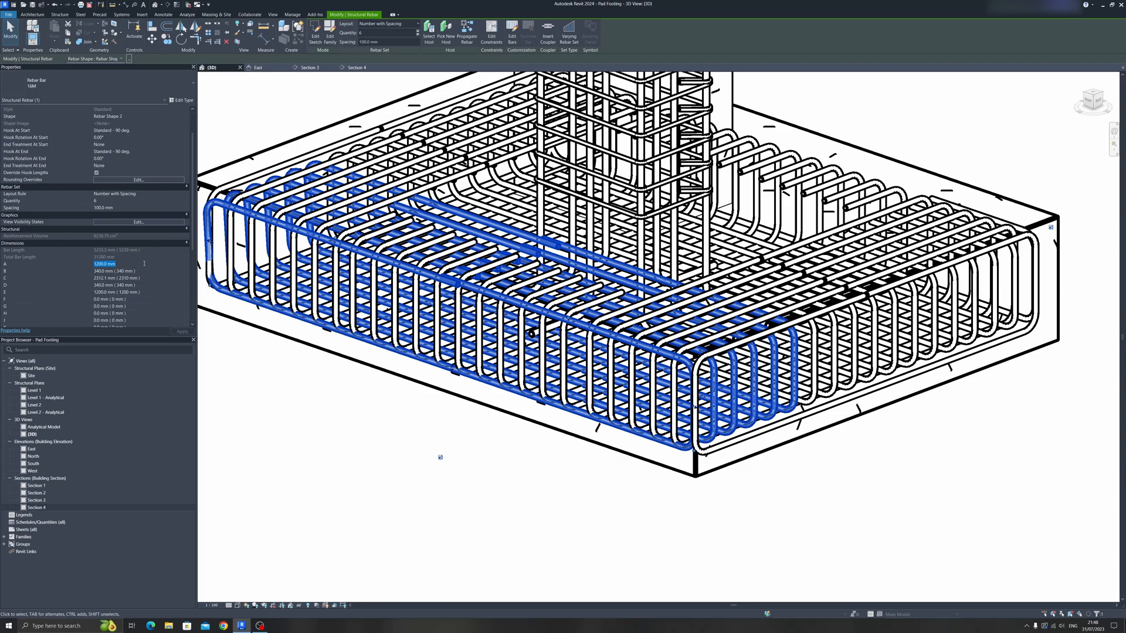
{"action": "type", "text": "1100"}
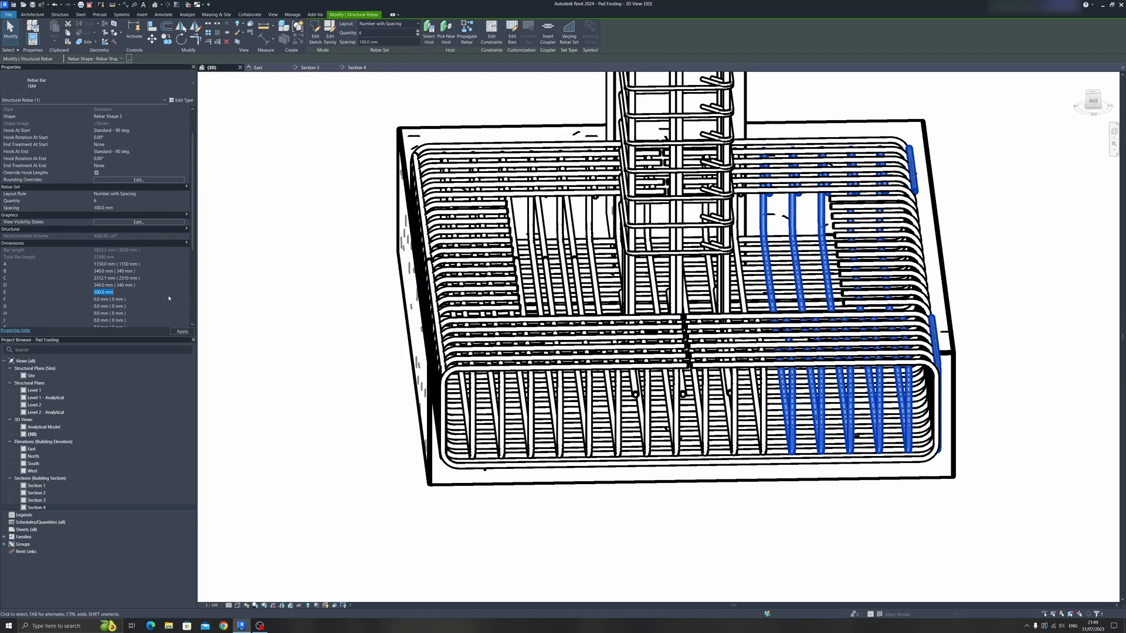
{"action": "type", "text": "1150"}
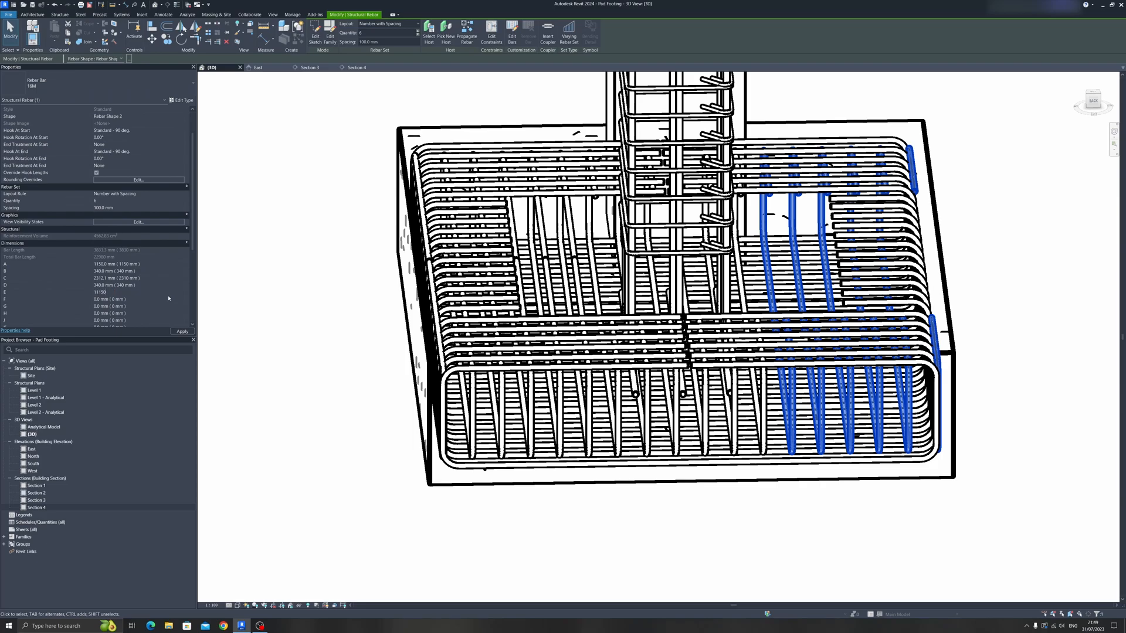